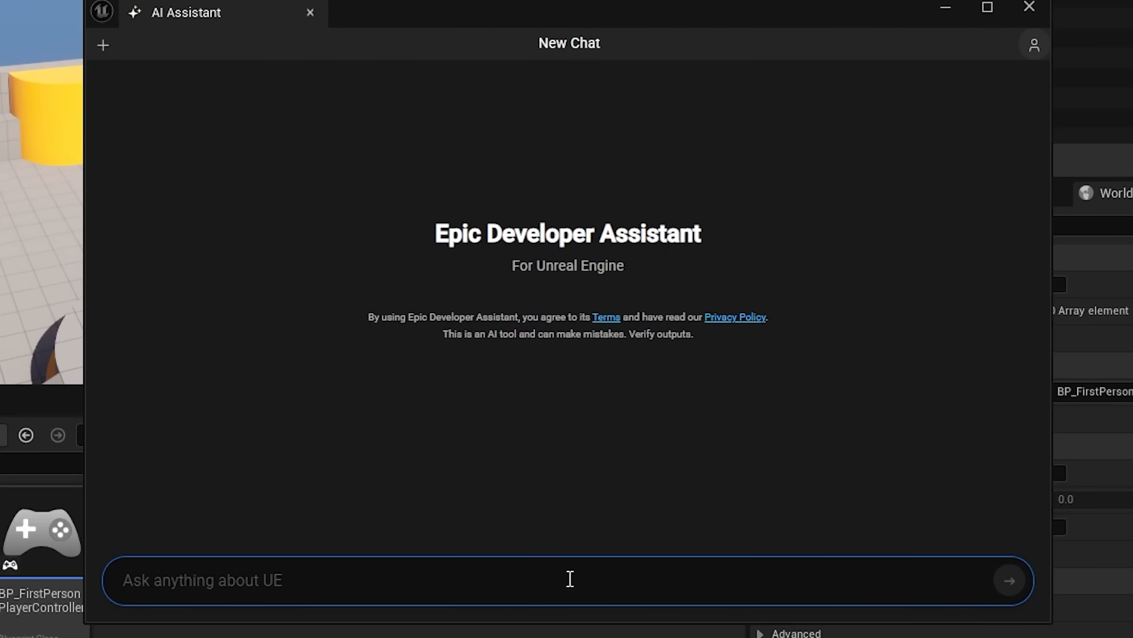
# Step: Send 'explain the benefits of soft object references vs using casting nodes' to the assistant
pyautogui.write('explain the benefits of soft object references vs using casting nodes')
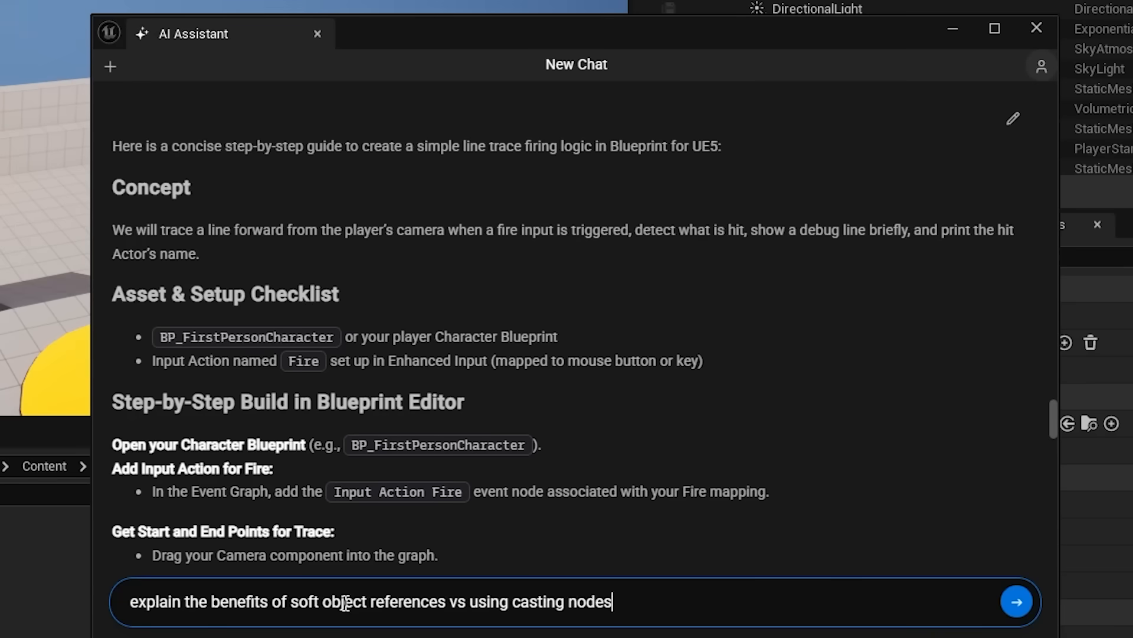
pyautogui.click(1018, 601)
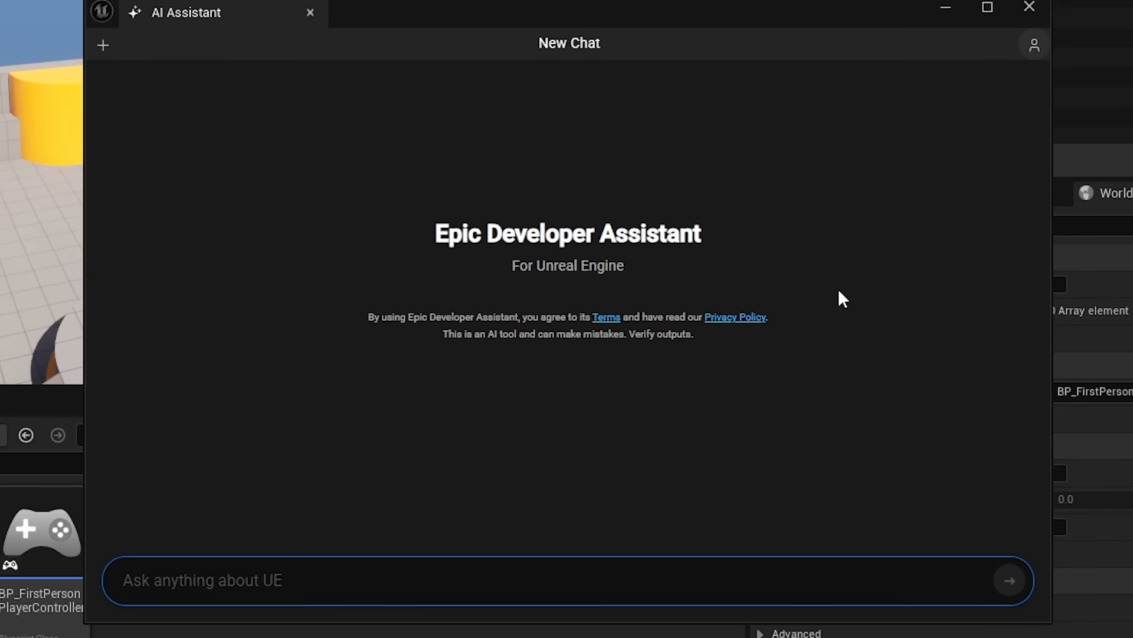
pyautogui.write('explain the benefits of soft object references vs cast')
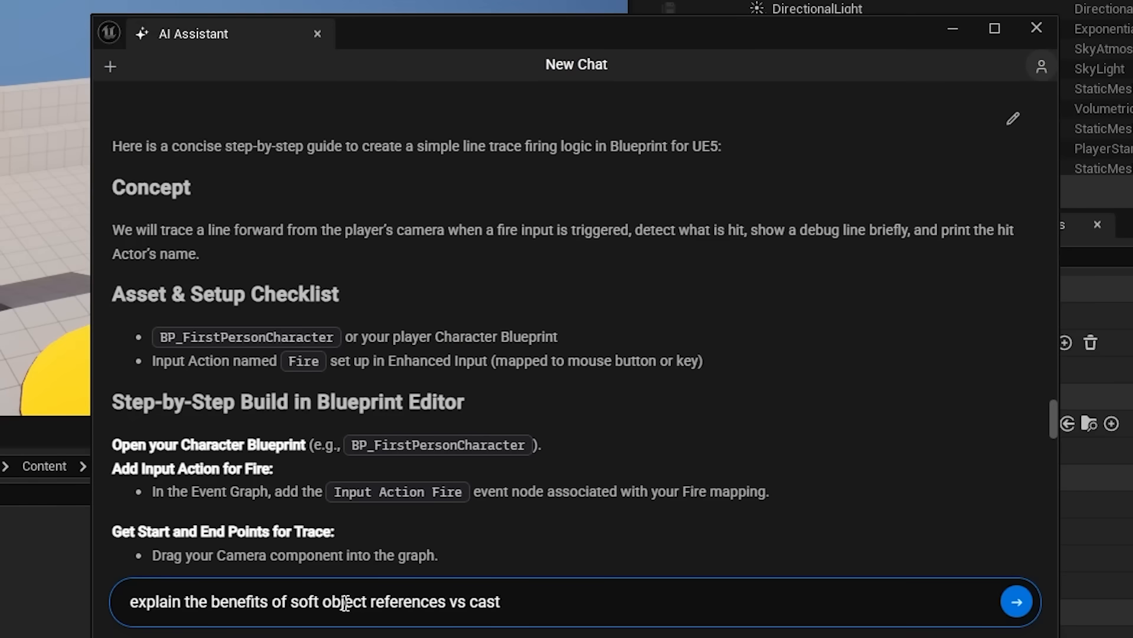
pyautogui.click(1016, 601)
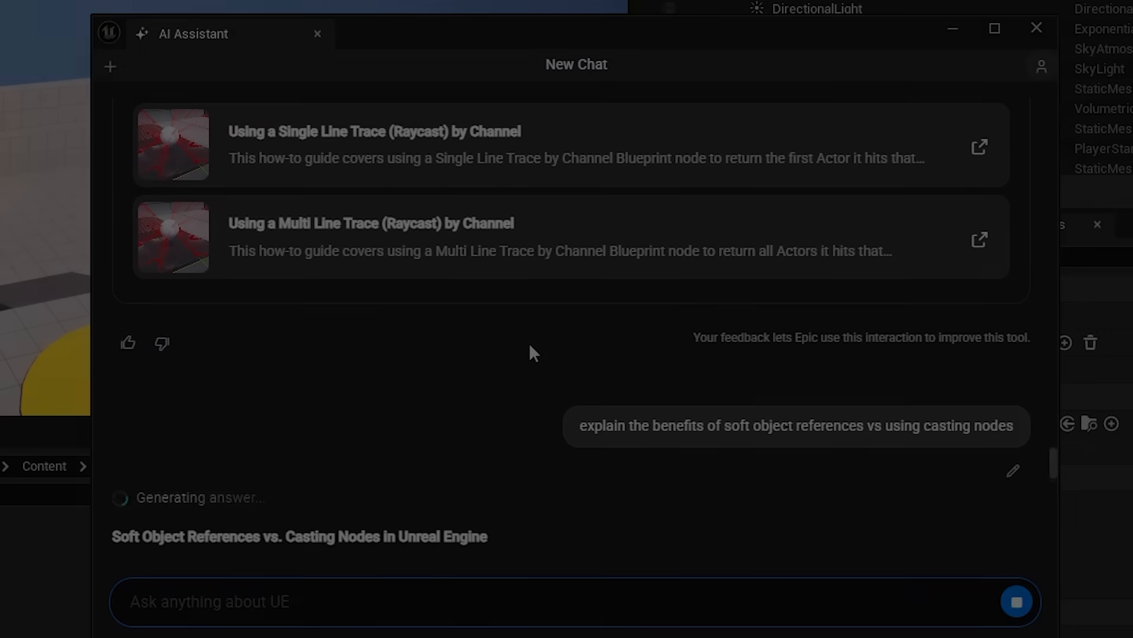
pyautogui.click(1036, 27)
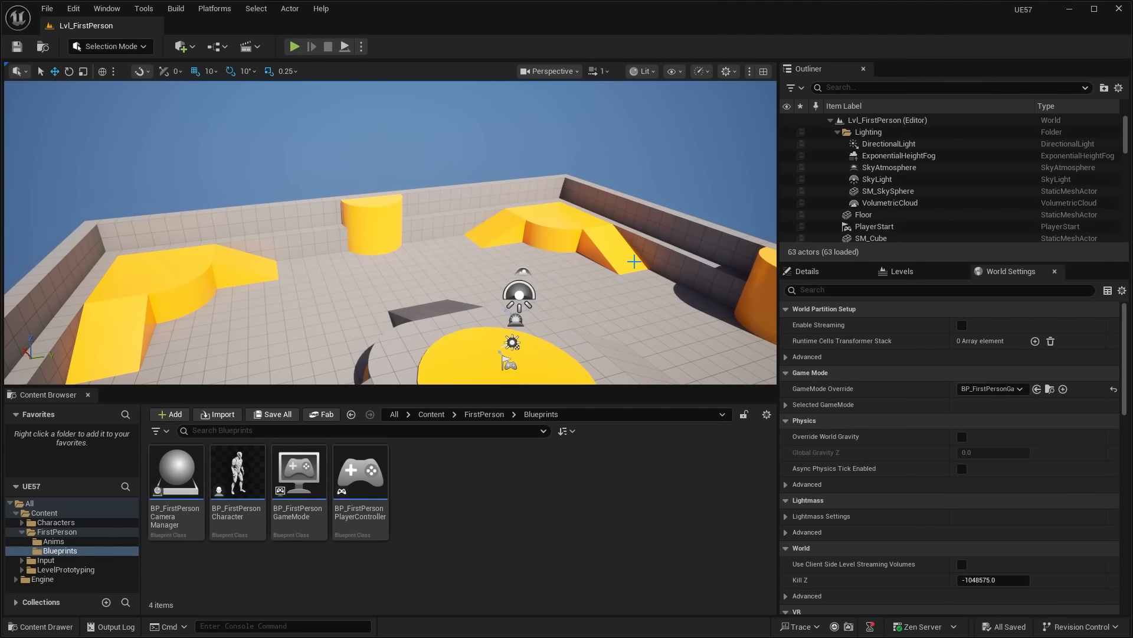
pyautogui.moveTo(631, 260)
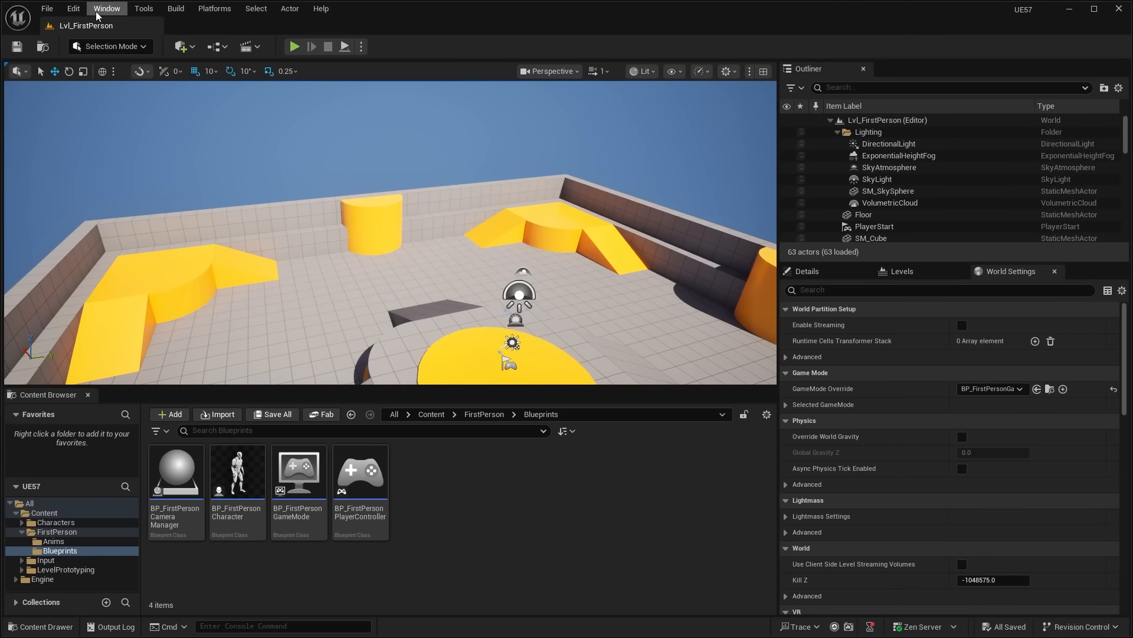
pyautogui.click(106, 8)
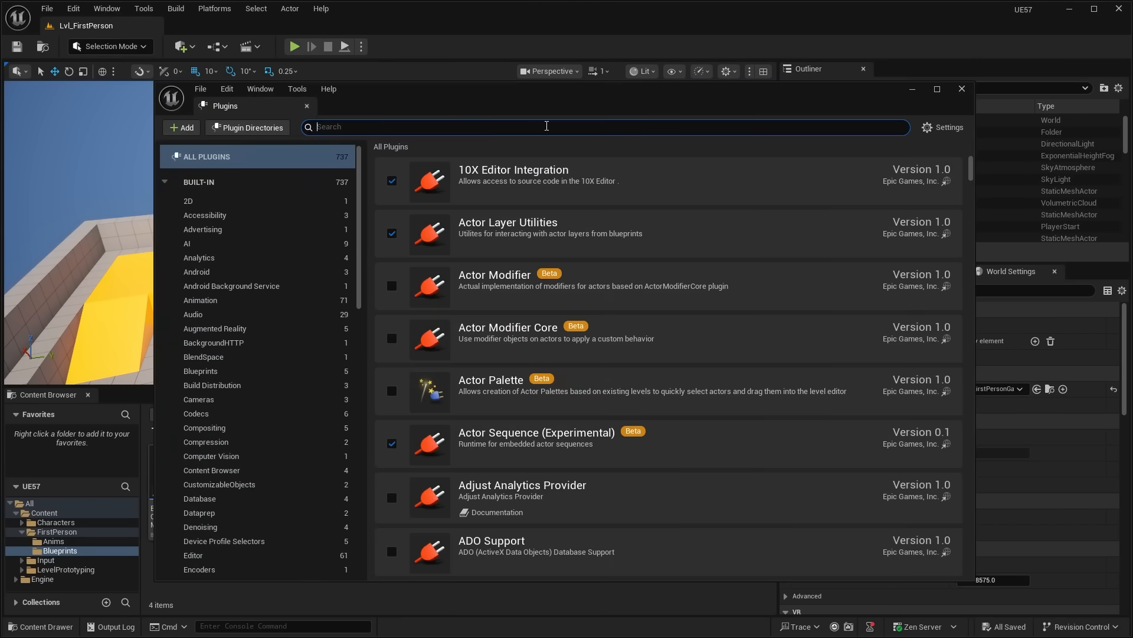
pyautogui.write('ai')
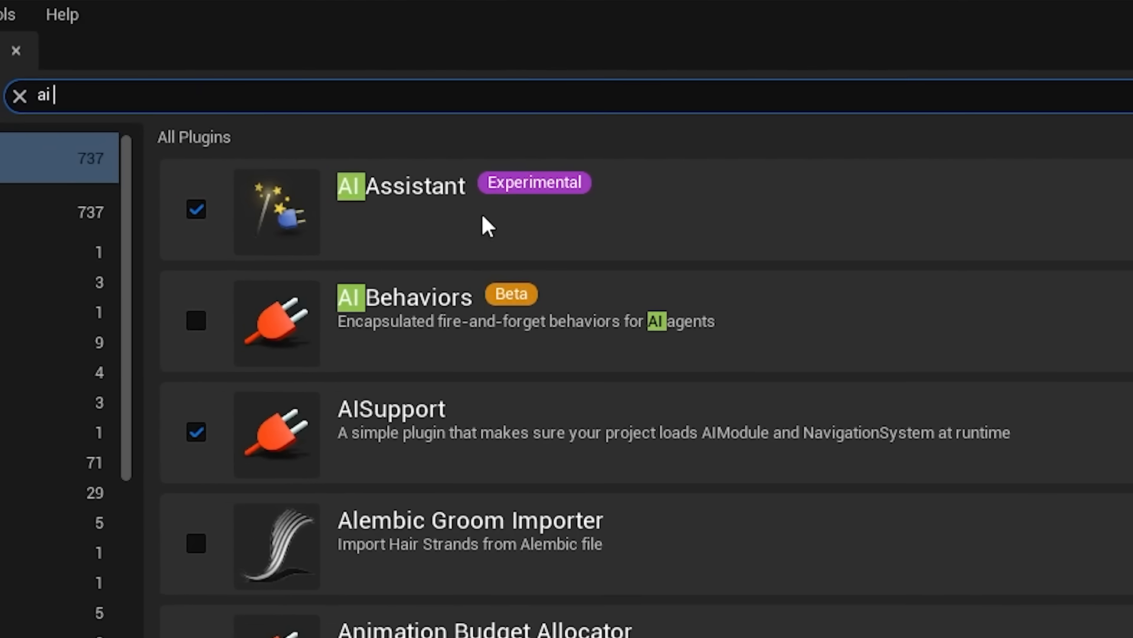
pyautogui.moveTo(529, 219)
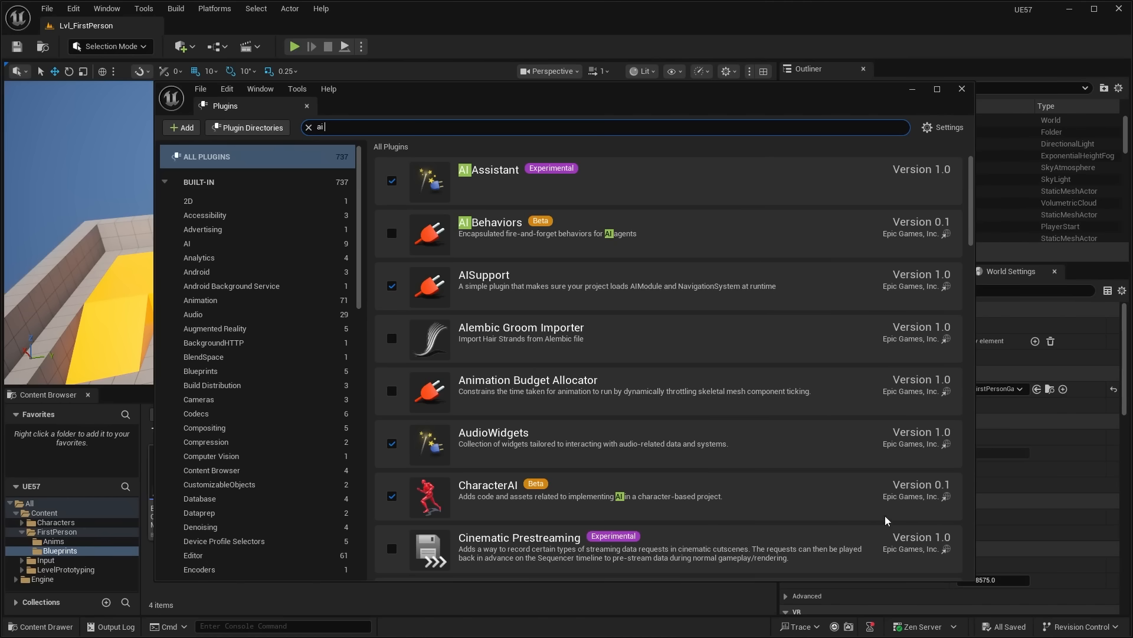
pyautogui.click(962, 89)
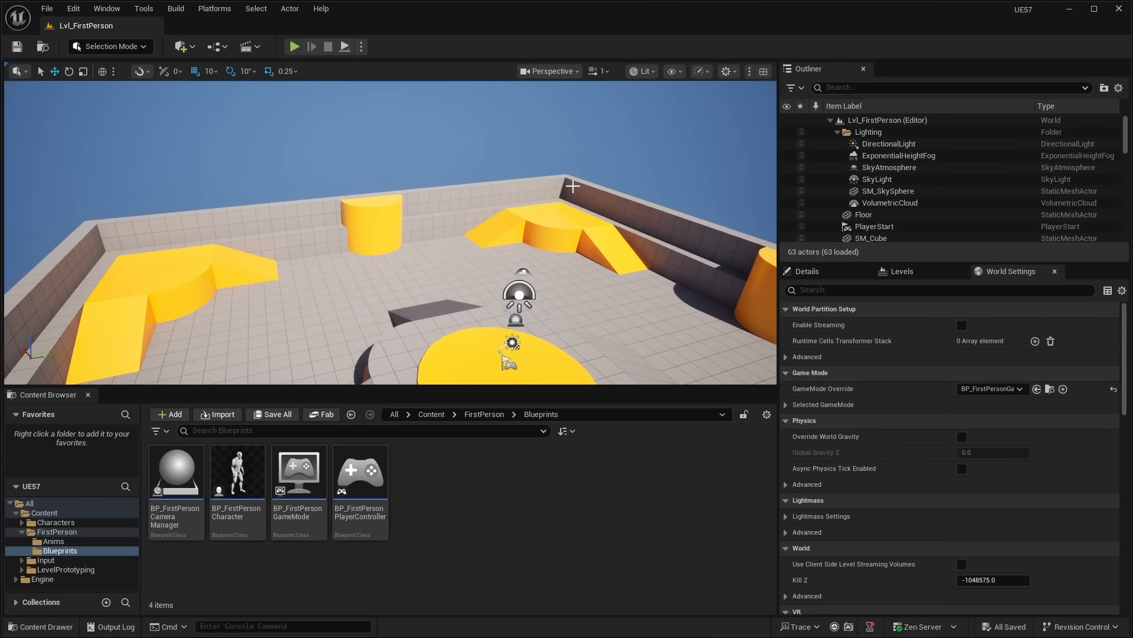
# Step: Open the Epic Developer Assistant from the Window menu with a fresh empty chat
pyautogui.click(107, 9)
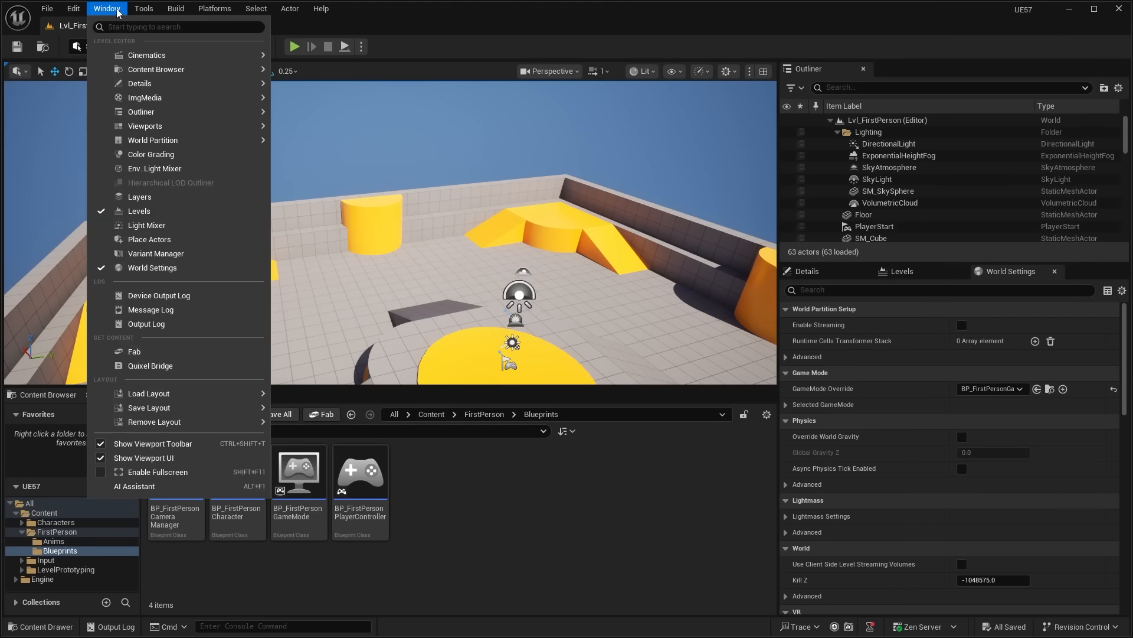
pyautogui.moveTo(148, 396)
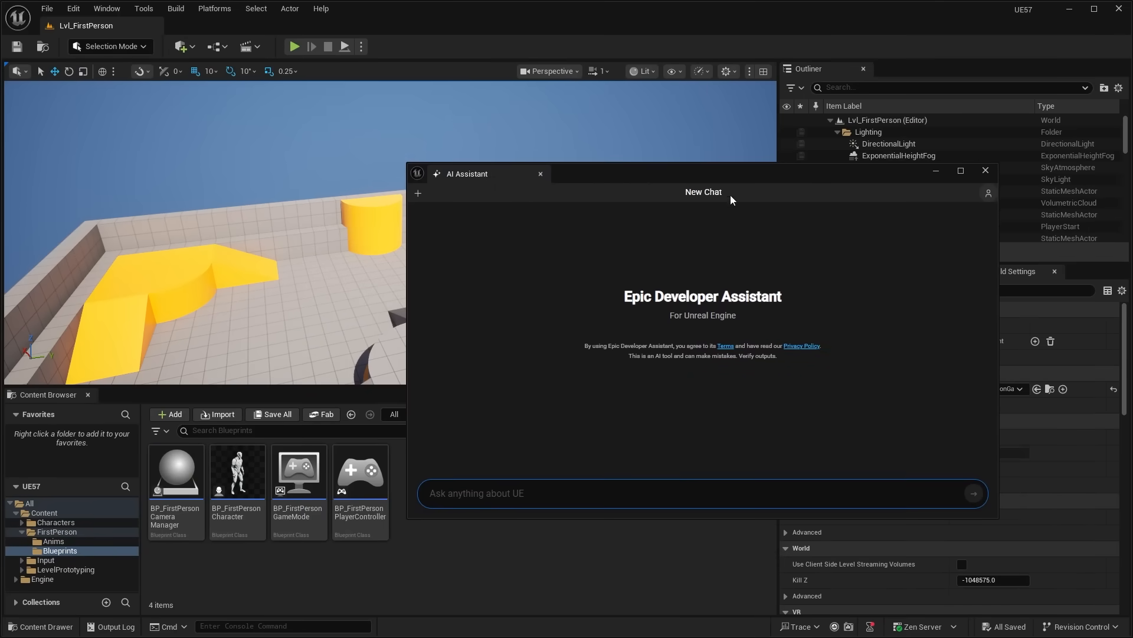
pyautogui.click(986, 170)
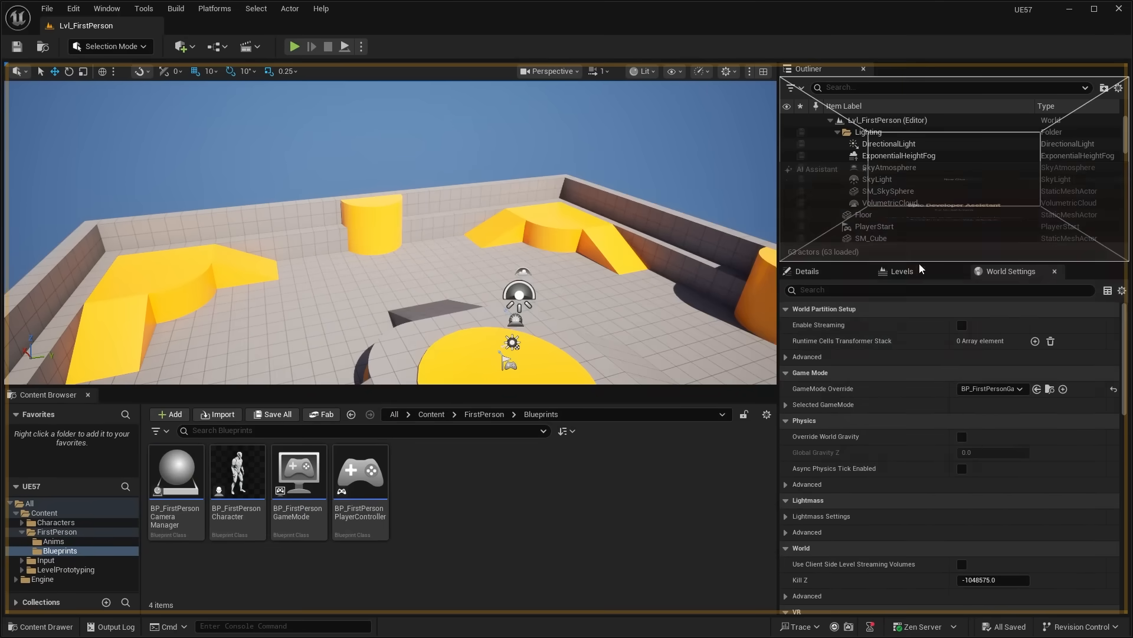
pyautogui.click(902, 271)
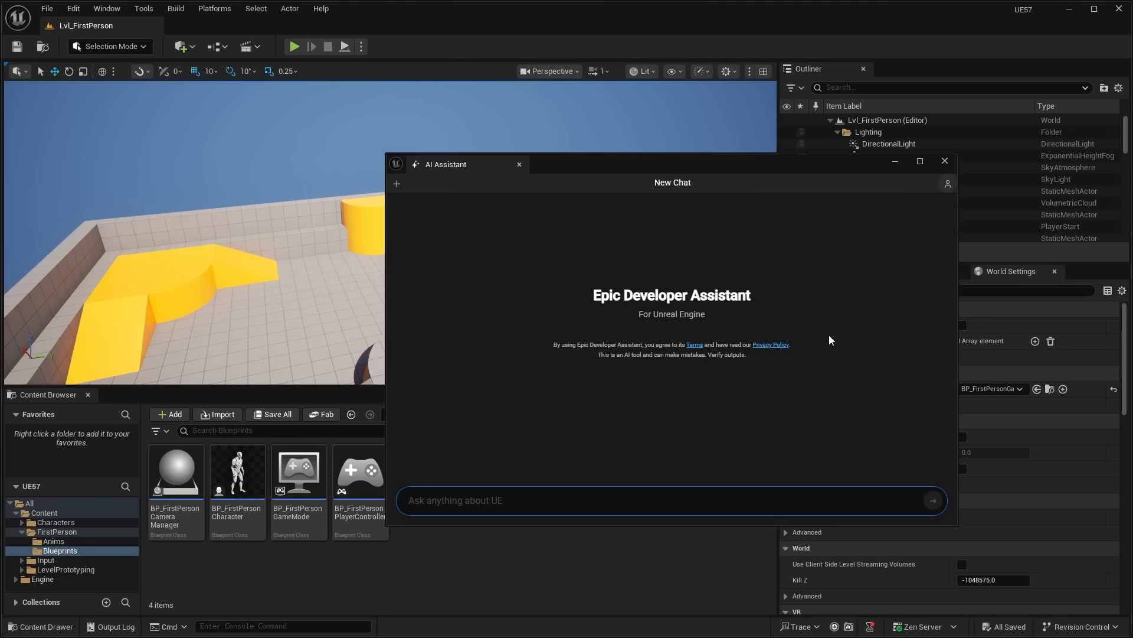
pyautogui.moveTo(834, 334)
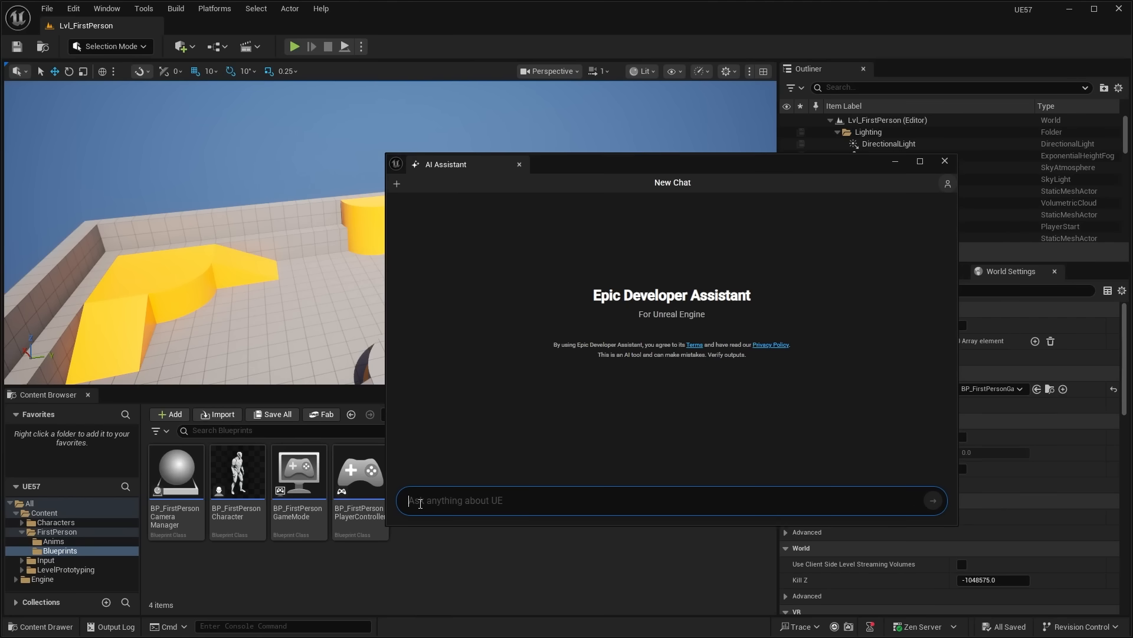
pyautogui.moveTo(579, 481)
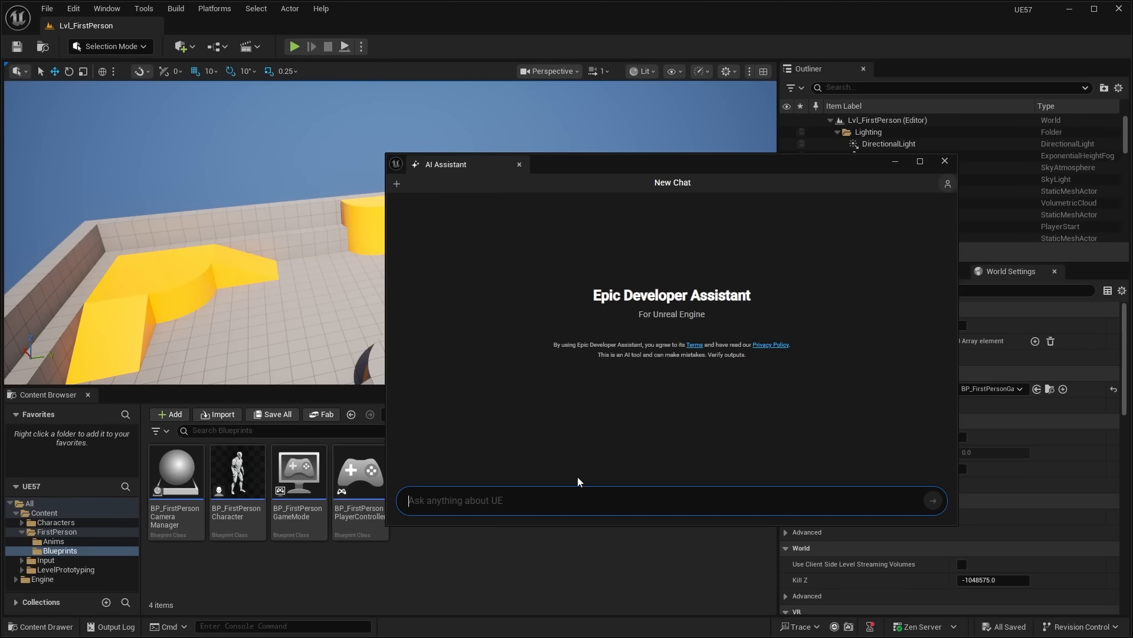
# Step: Move the chat window aside and send 'can you review my BP_FirstPersonCharacter'
pyautogui.moveTo(463, 165); pyautogui.dragTo(497, 162)
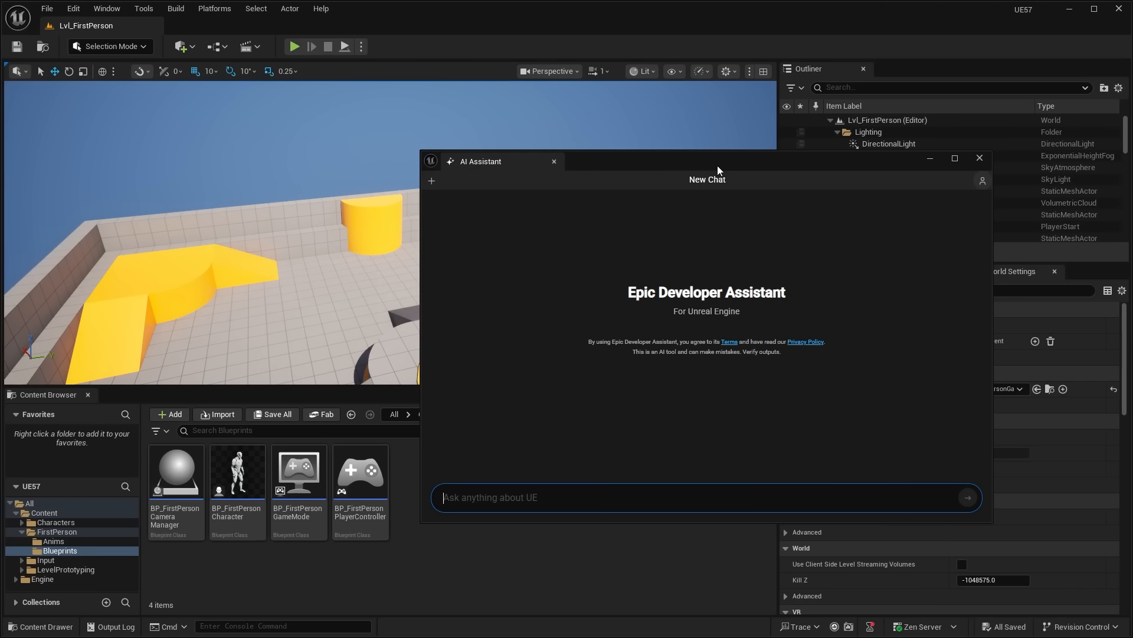
pyautogui.moveTo(570, 494)
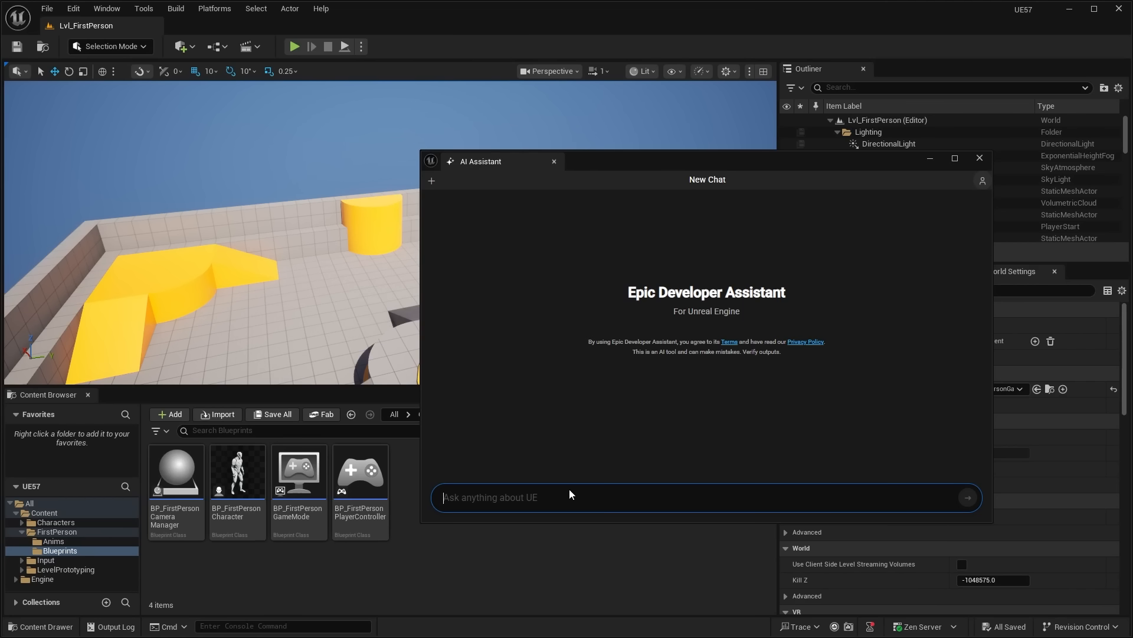
pyautogui.moveTo(555, 492)
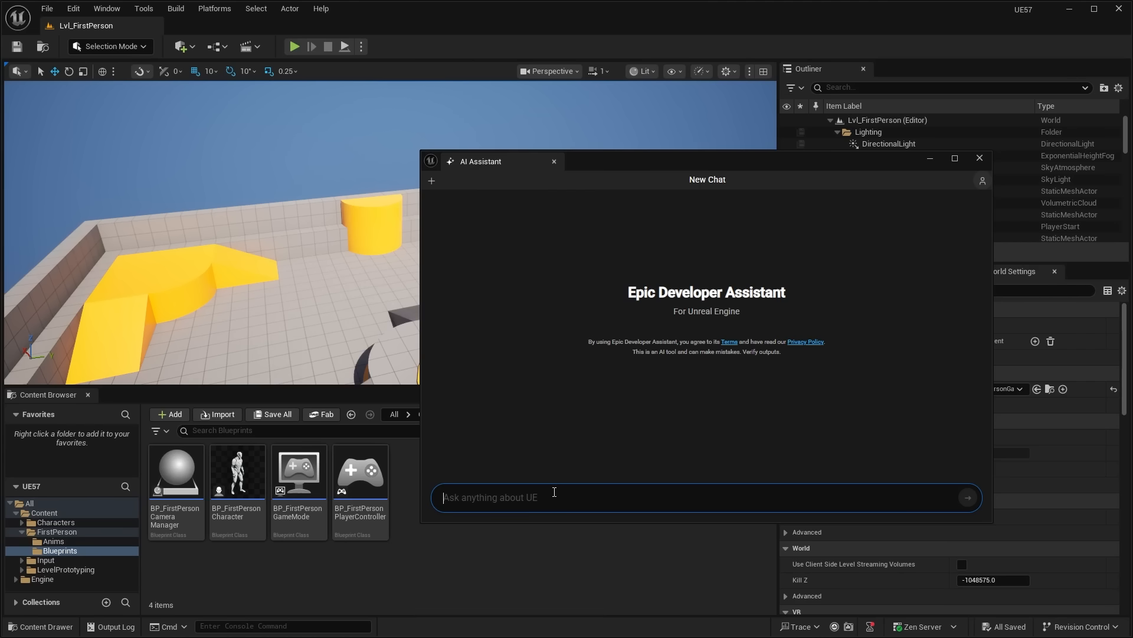
pyautogui.write('can you reivew')
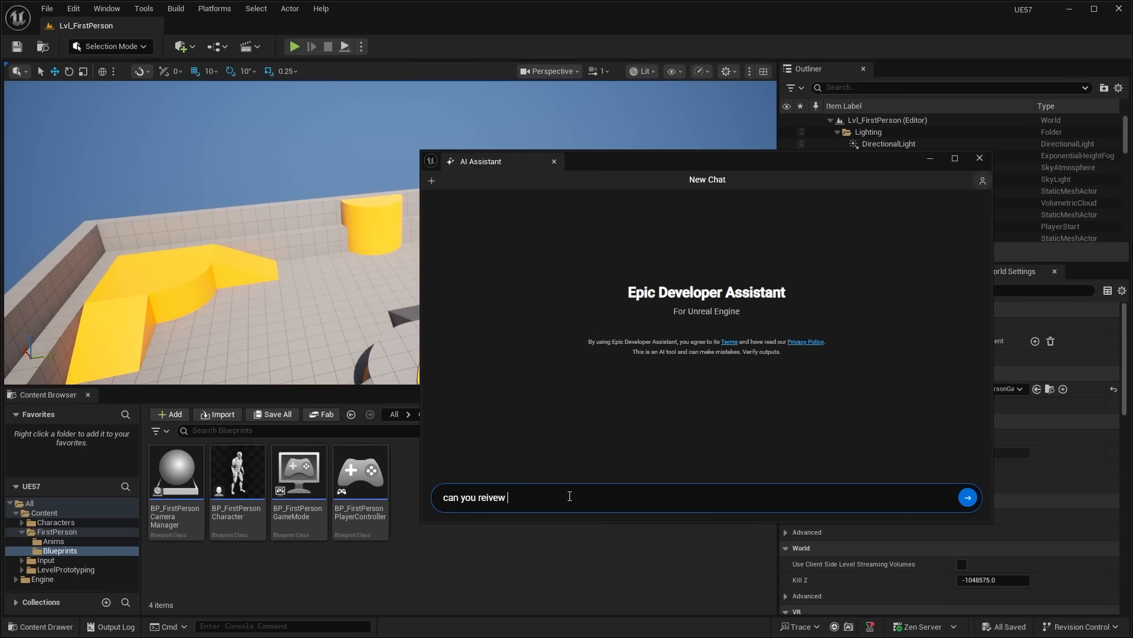
pyautogui.write('my BP_Fir')
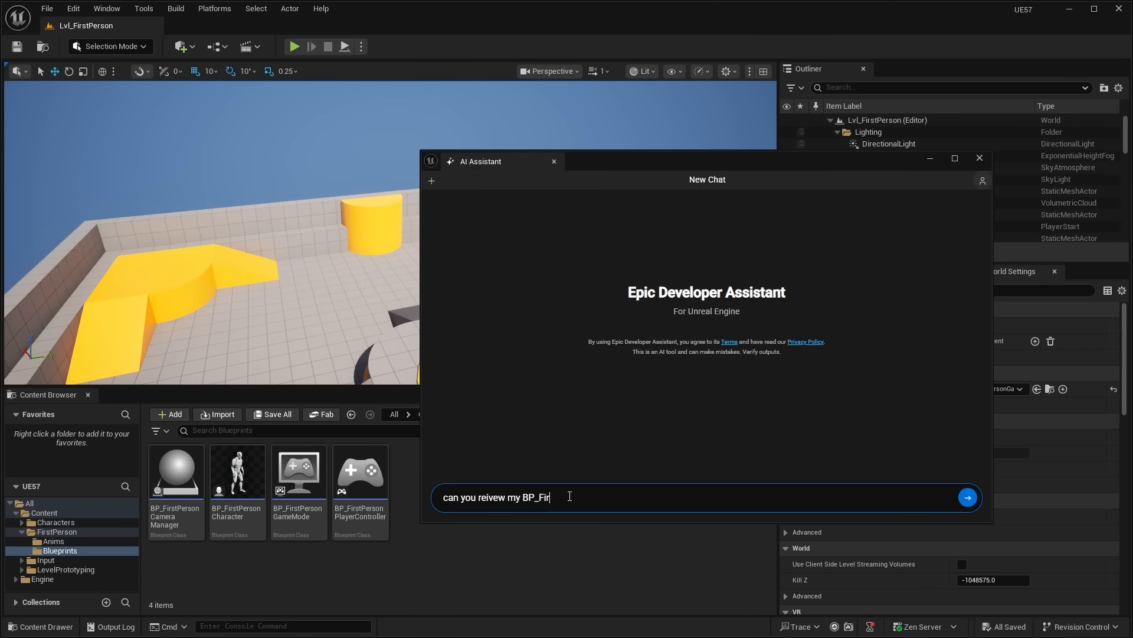
pyautogui.write('stPersonCharacter')
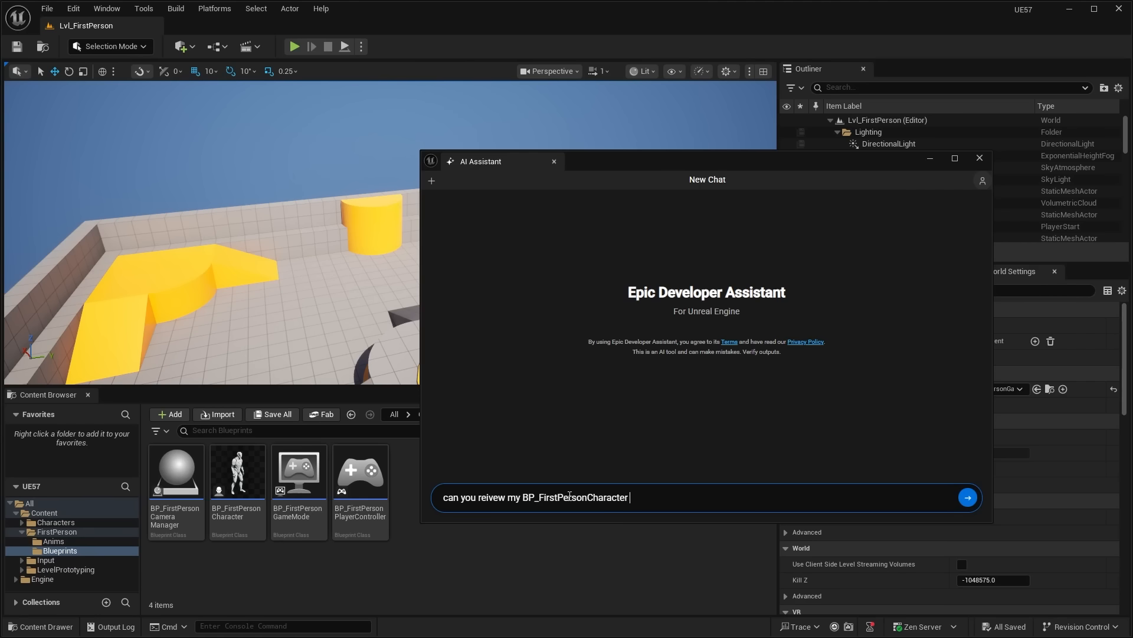
pyautogui.click(968, 497)
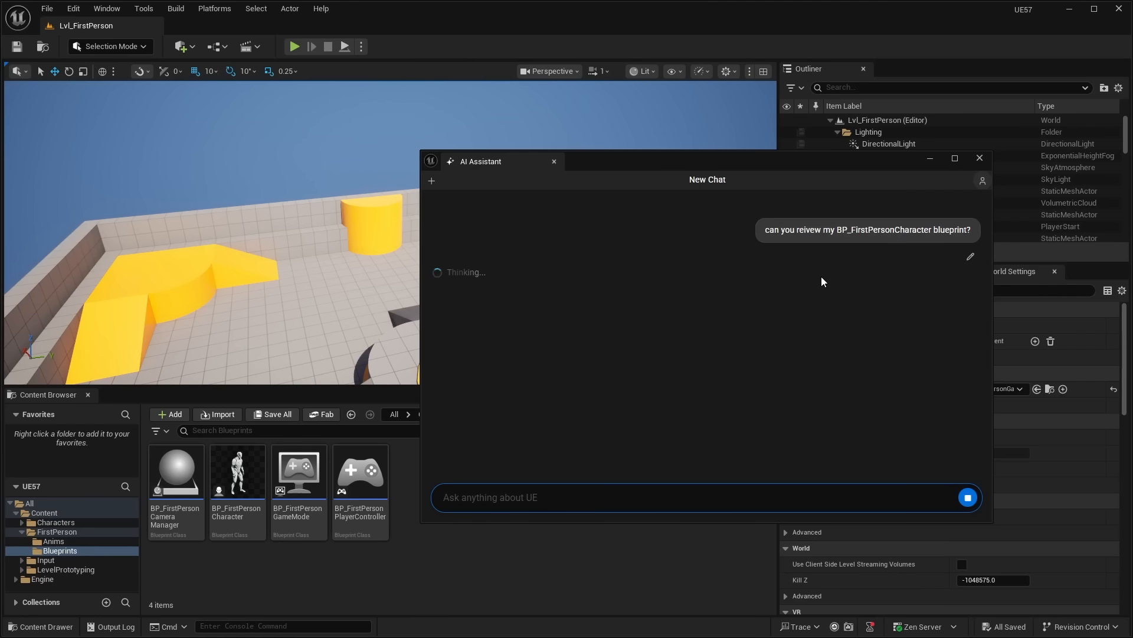
pyautogui.moveTo(812, 307)
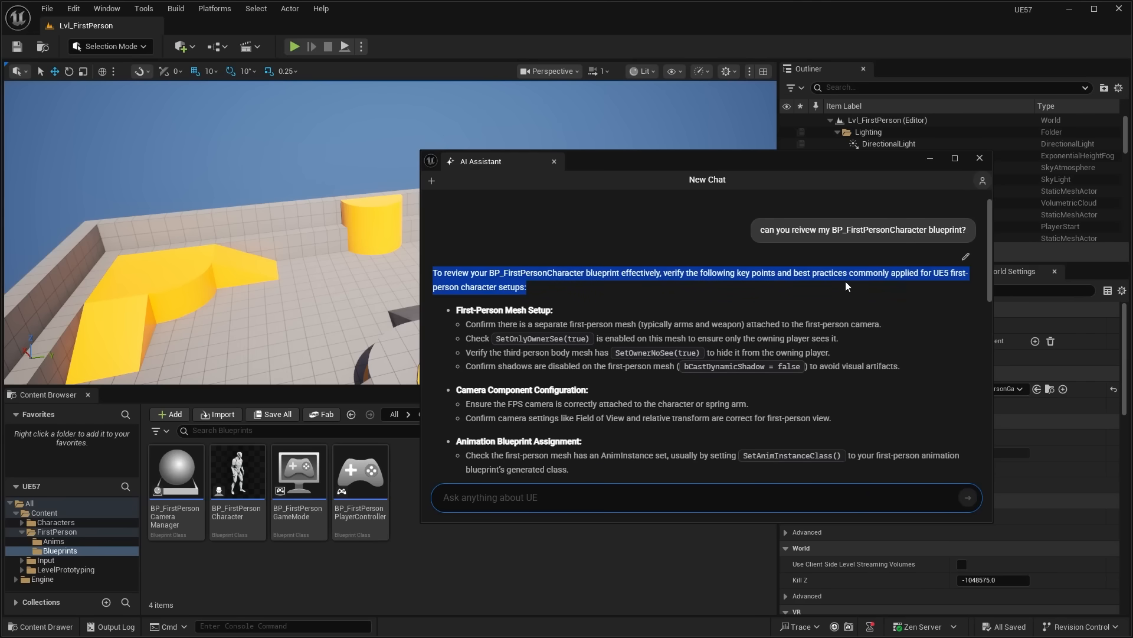
pyautogui.moveTo(659, 314)
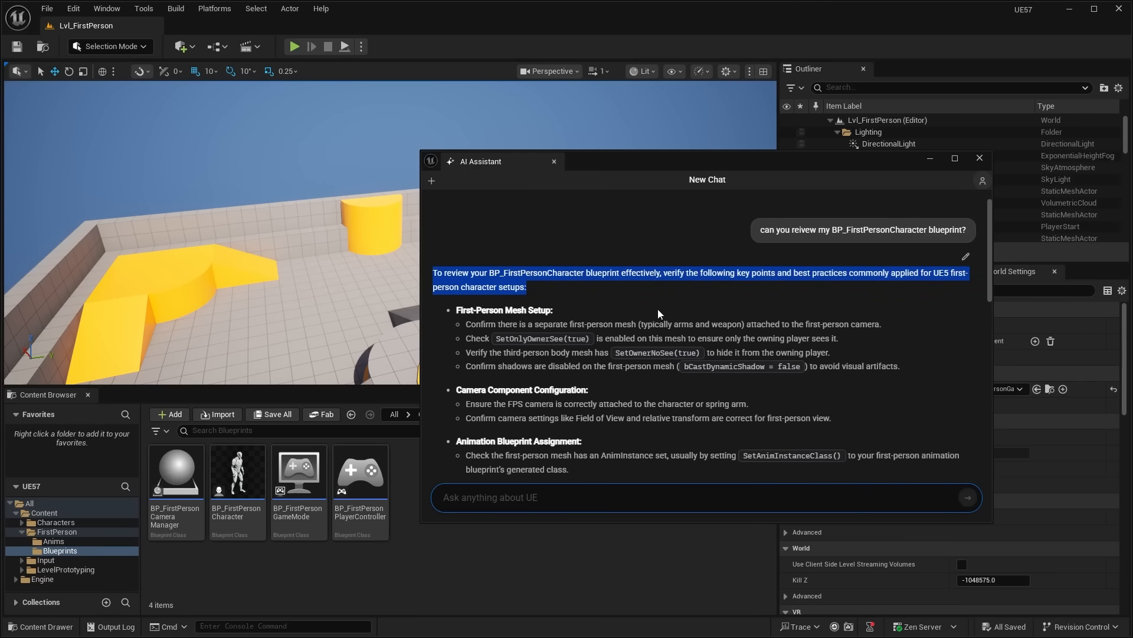
# Step: Scroll the review checklist down to the 'You might find these useful' links
pyautogui.scroll(-3)
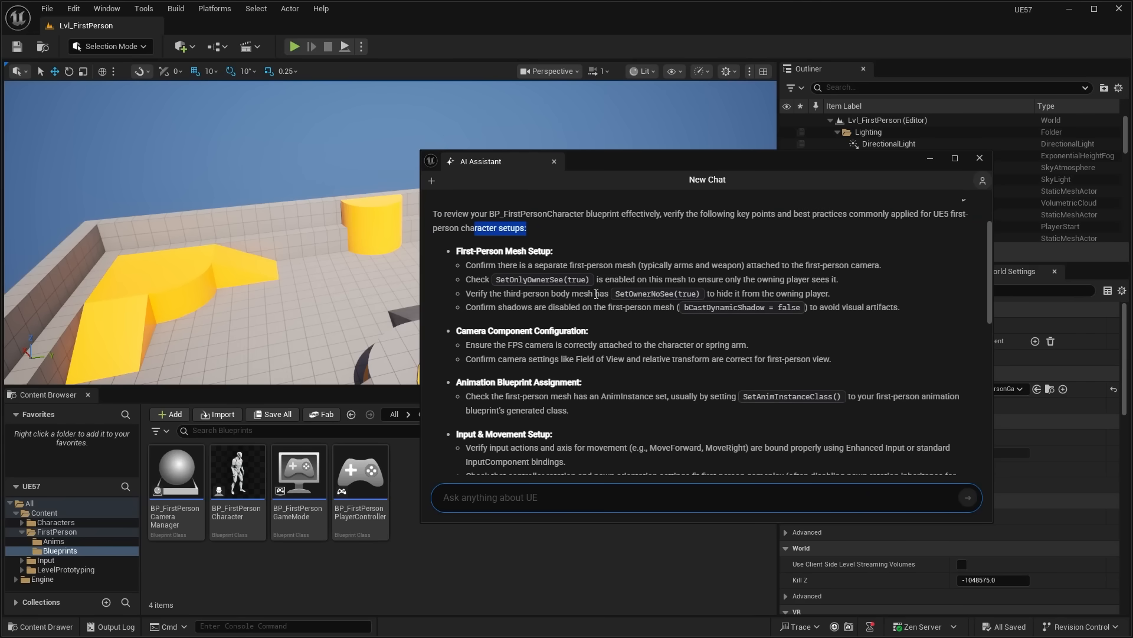
pyautogui.scroll(-3)
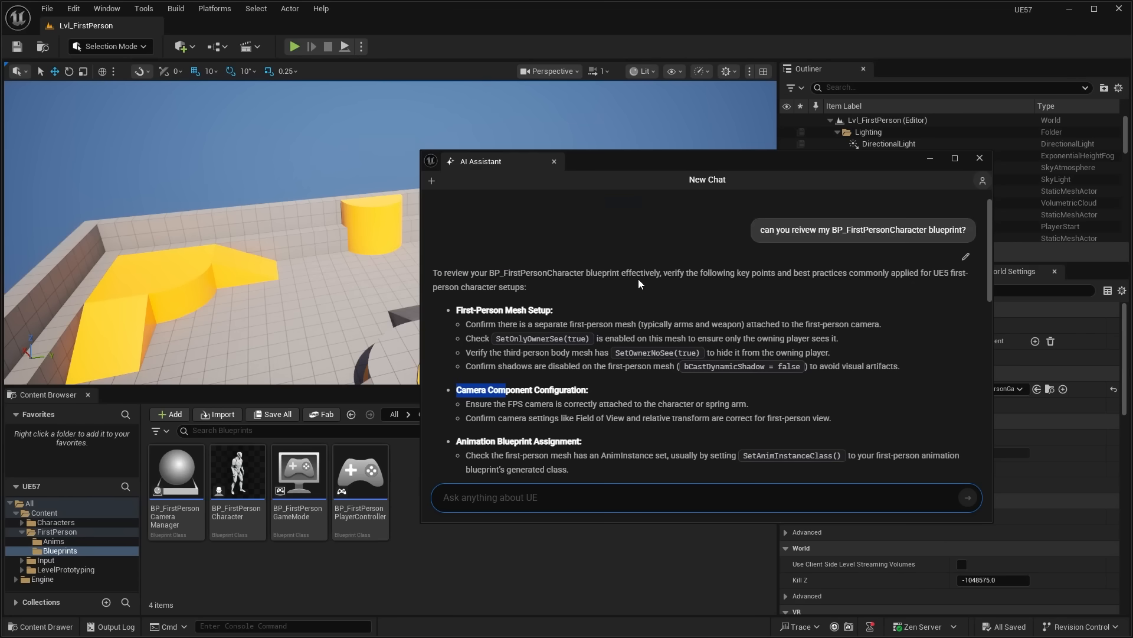
pyautogui.scroll(-3)
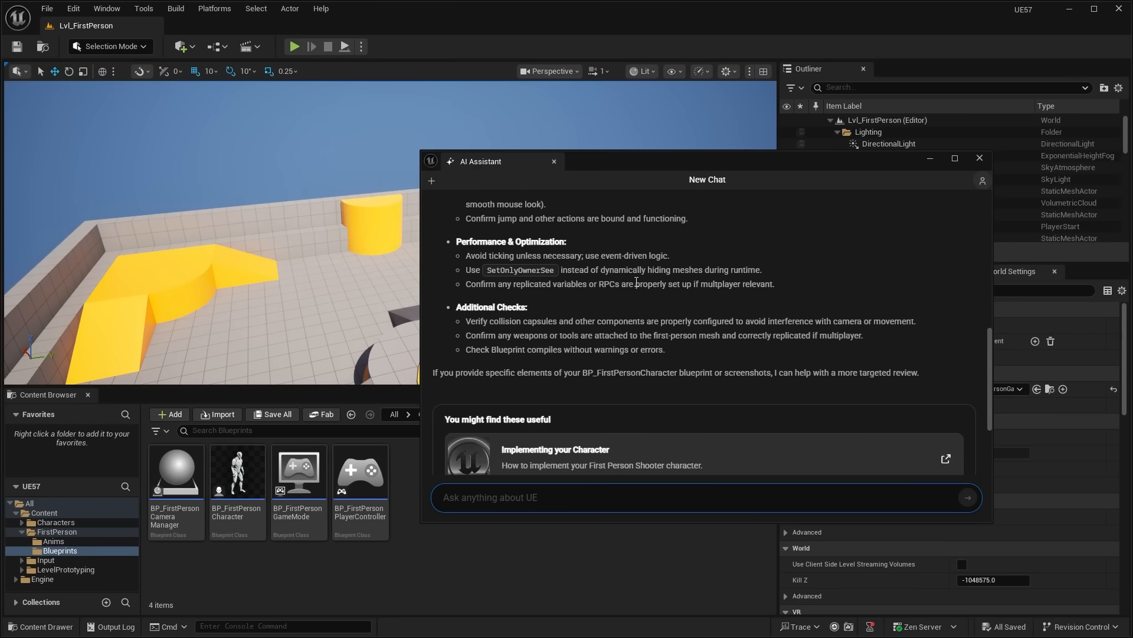
pyautogui.scroll(-3)
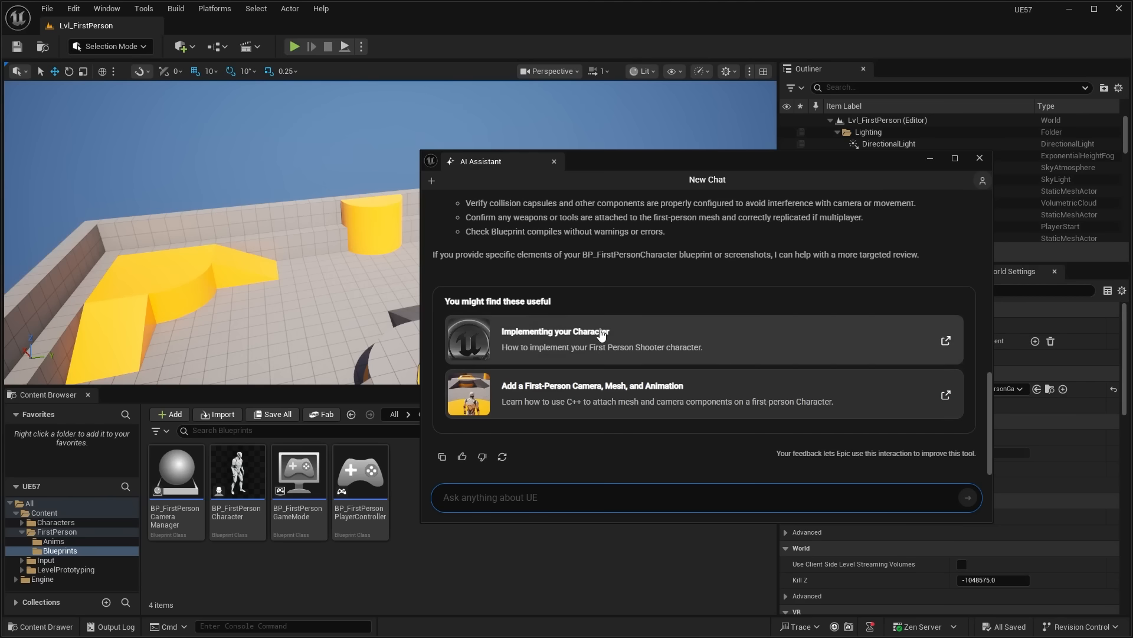
# Step: Send 'can you review my code' and highlight the reply requesting code files
pyautogui.write('c')
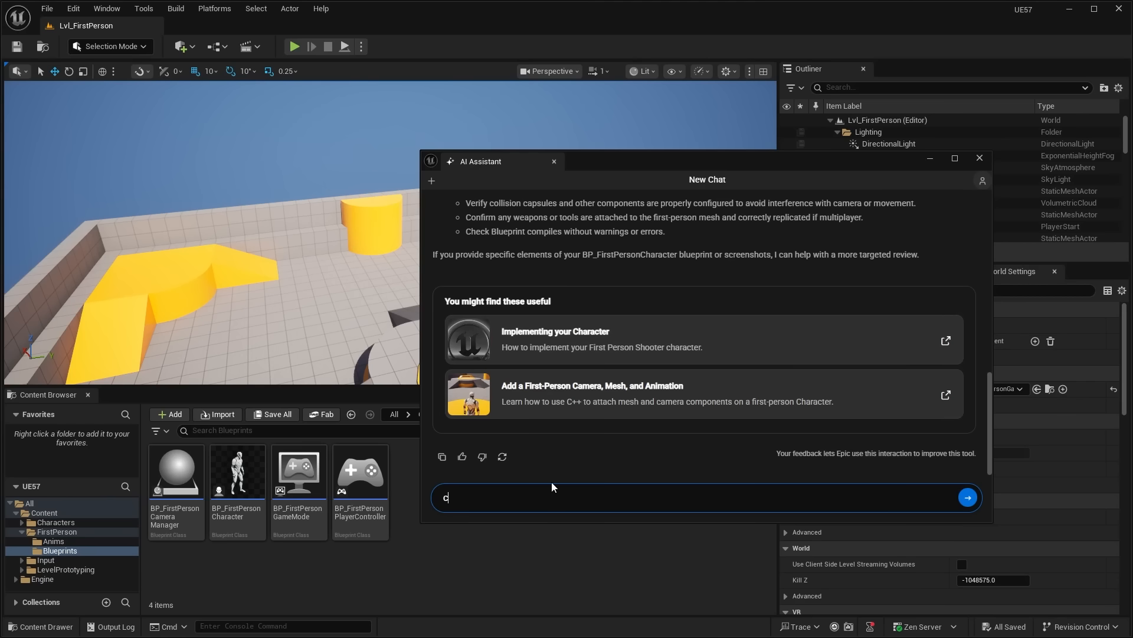
pyautogui.write('an you review my code')
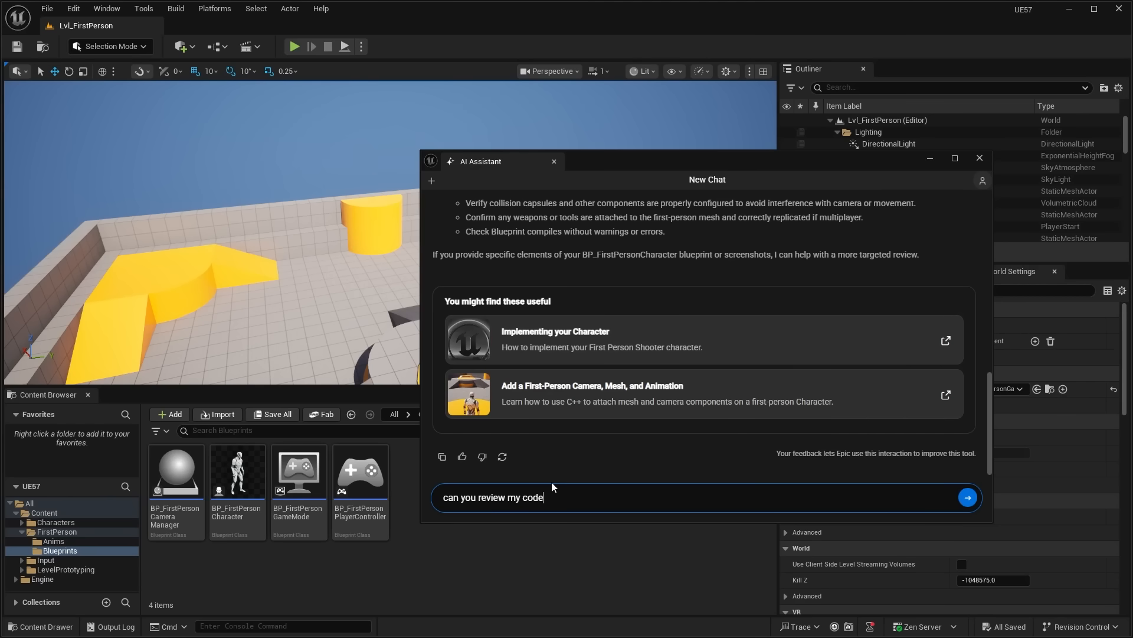
pyautogui.click(968, 497)
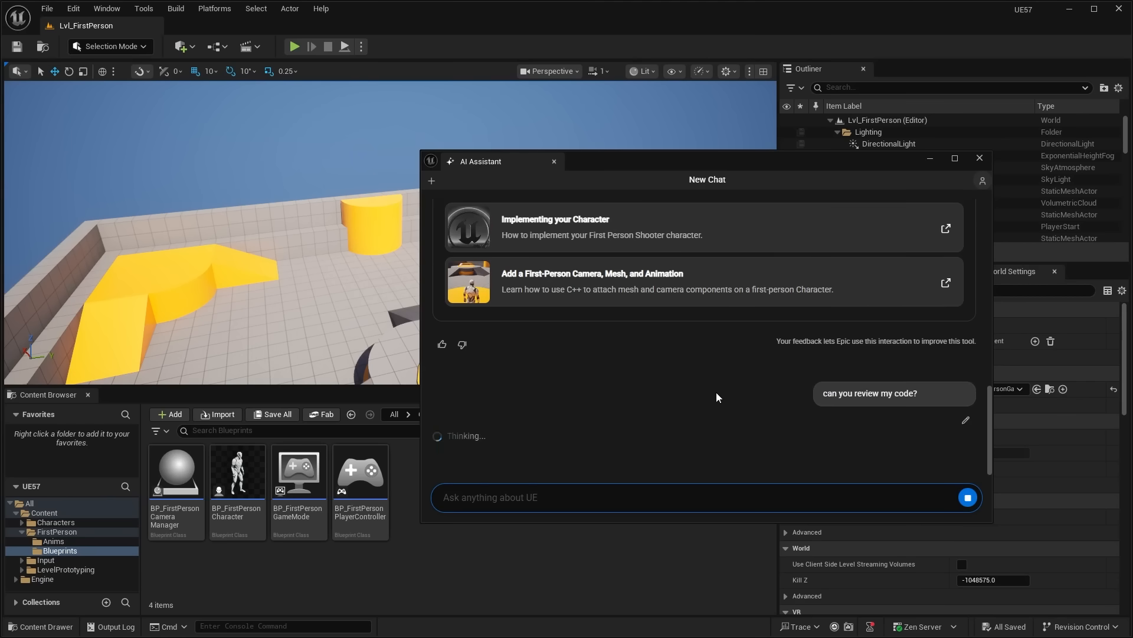
pyautogui.moveTo(687, 382)
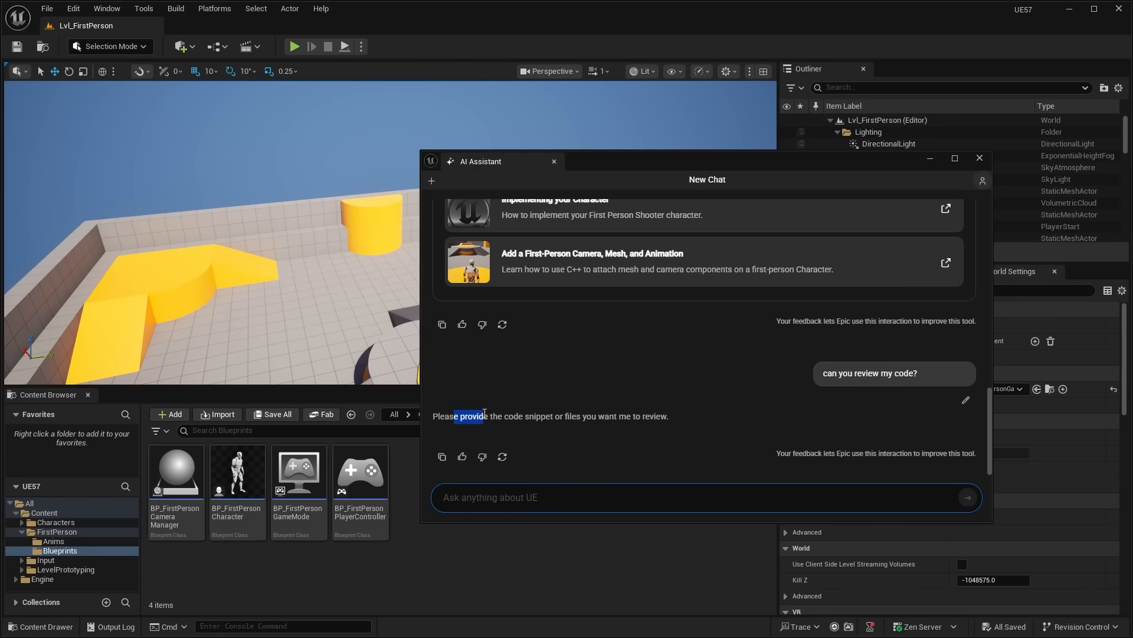
pyautogui.moveTo(484, 415); pyautogui.dragTo(669, 415)
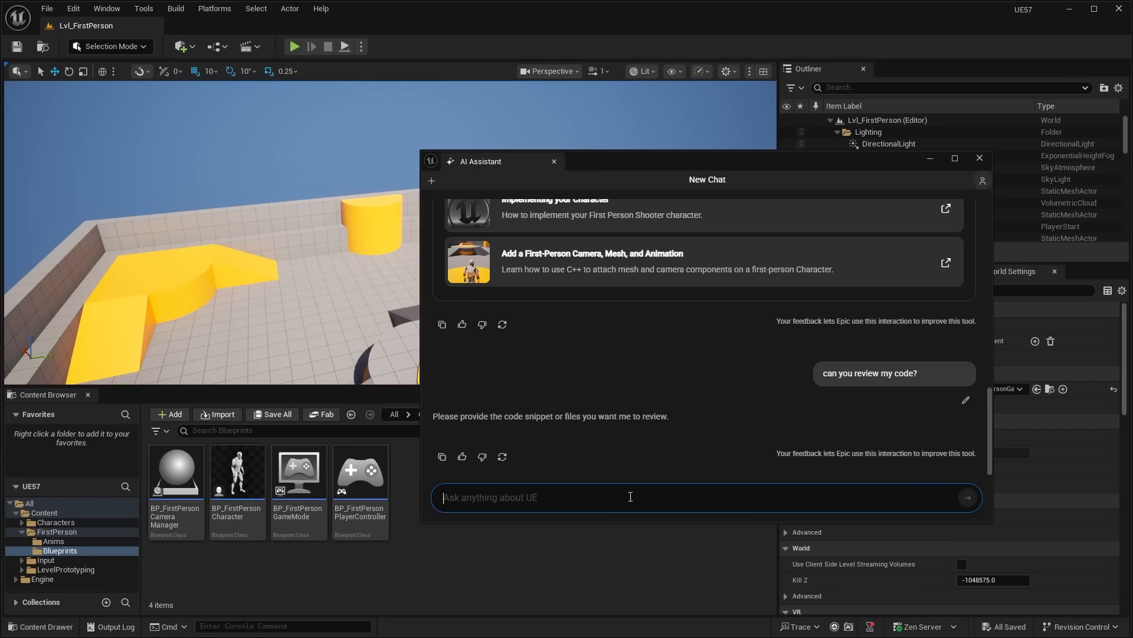
pyautogui.moveTo(710, 171)
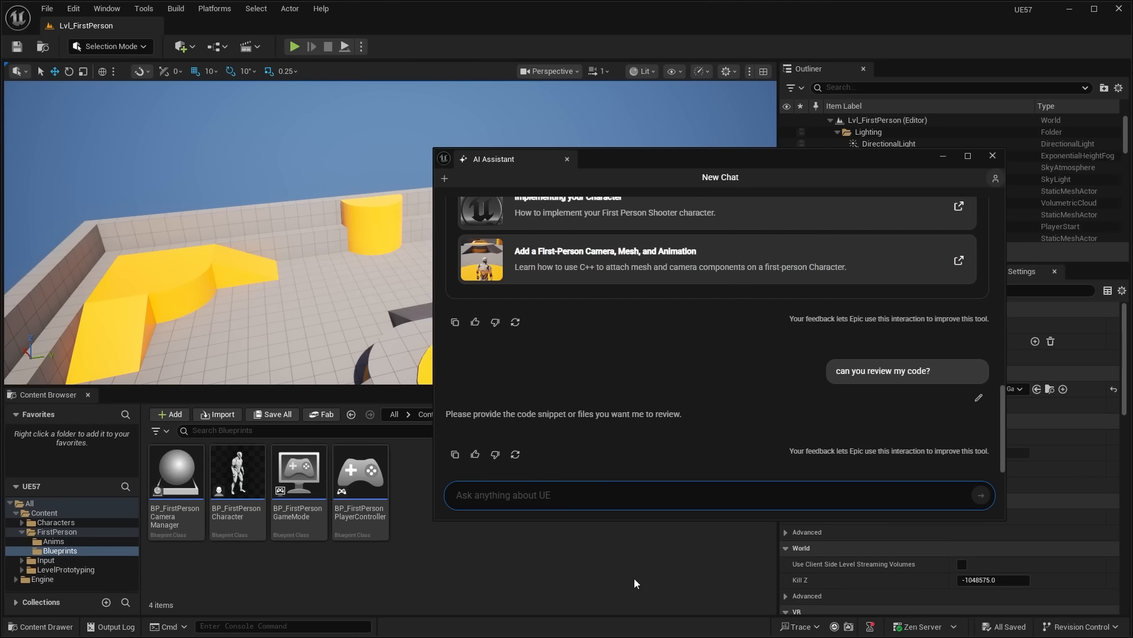
# Step: Ask the assistant to refer to the project directory, then open BP_FirstPersonCharacter
pyautogui.write('please reffe')
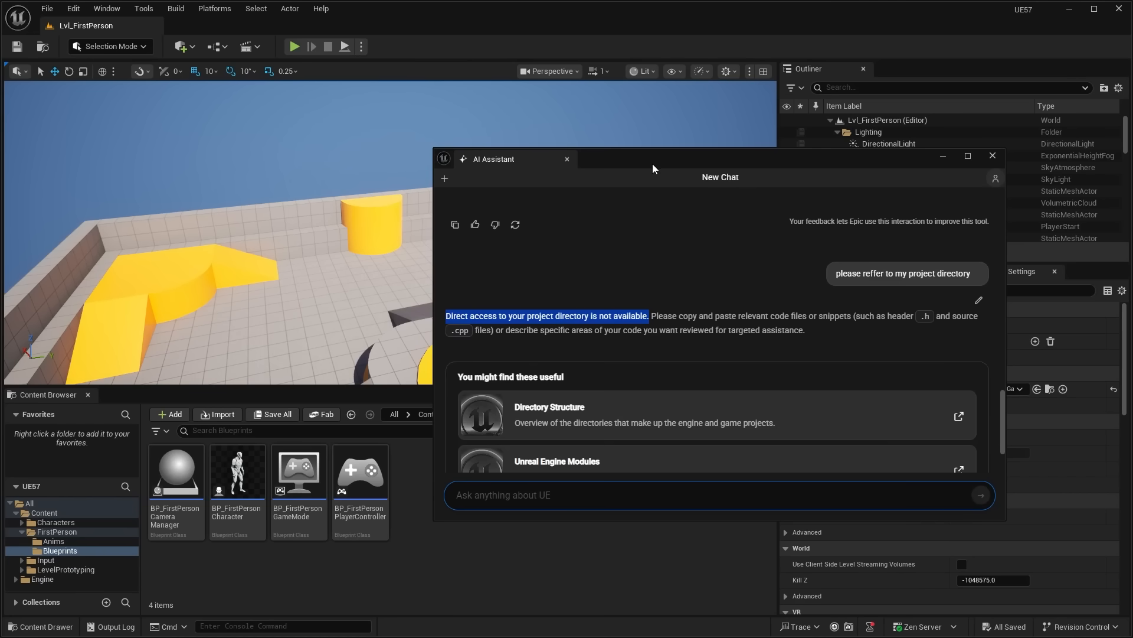
pyautogui.moveTo(705, 283)
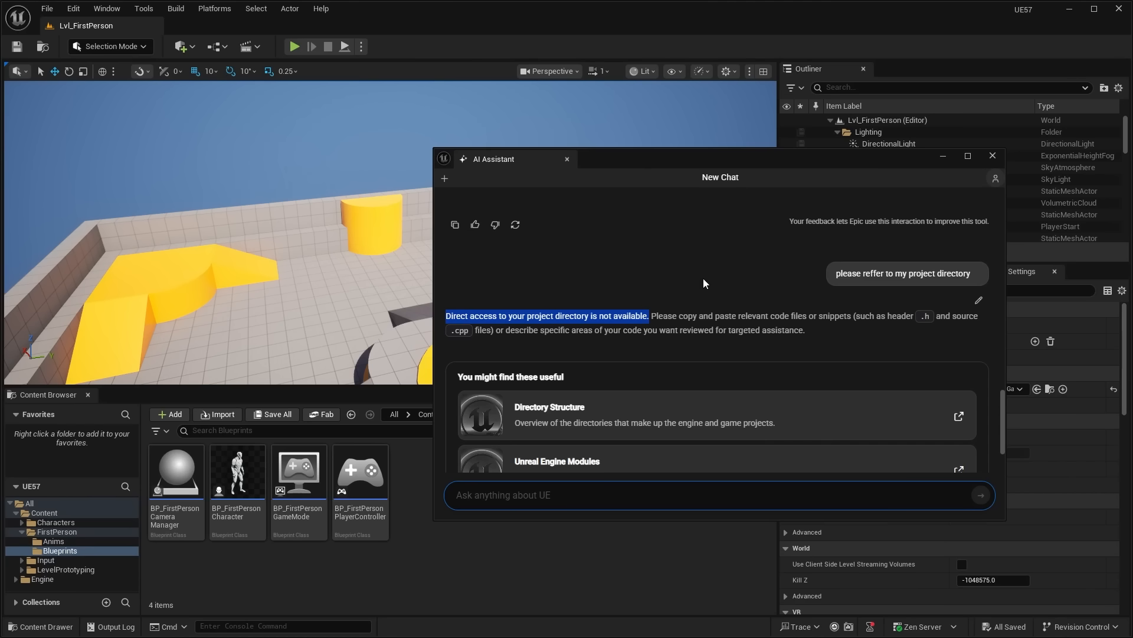
pyautogui.moveTo(99, 560)
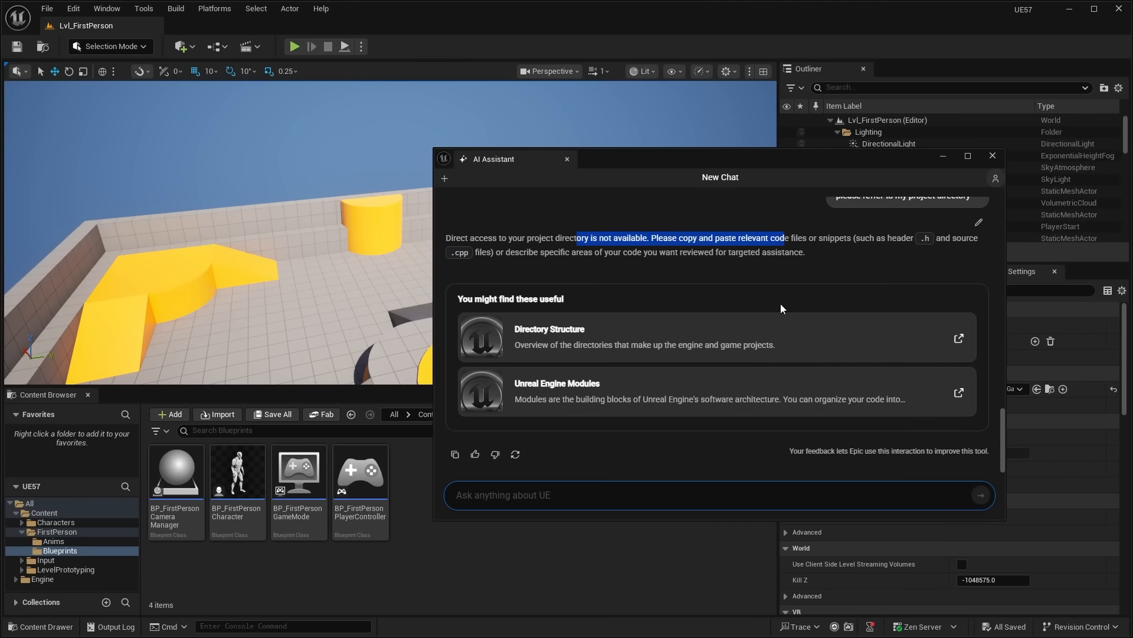
pyautogui.moveTo(336, 458)
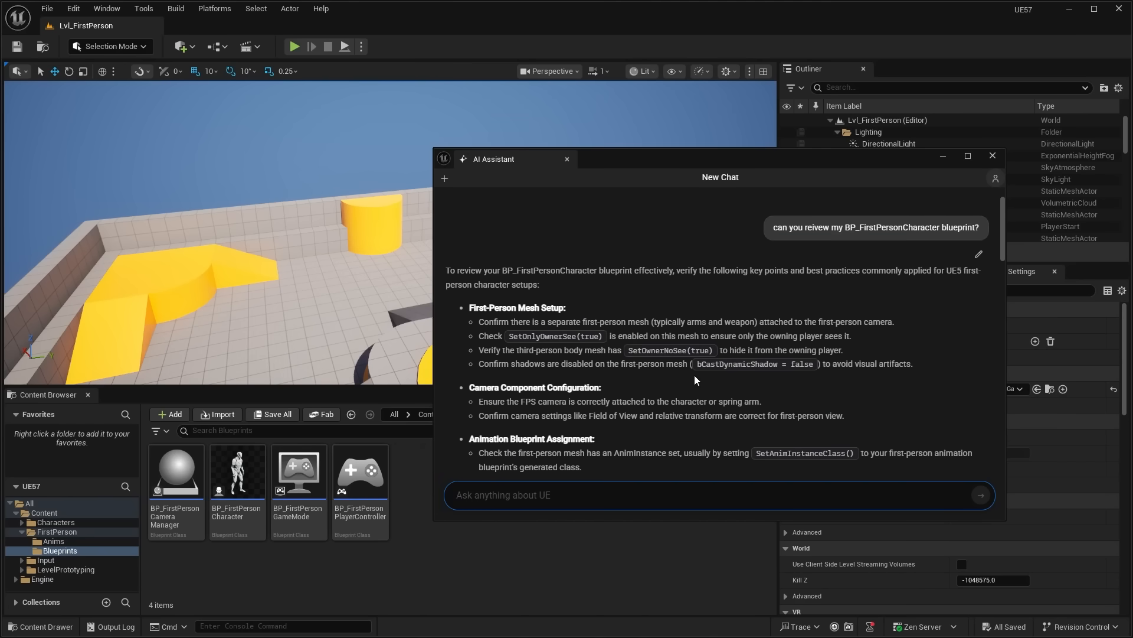
pyautogui.scroll(-3)
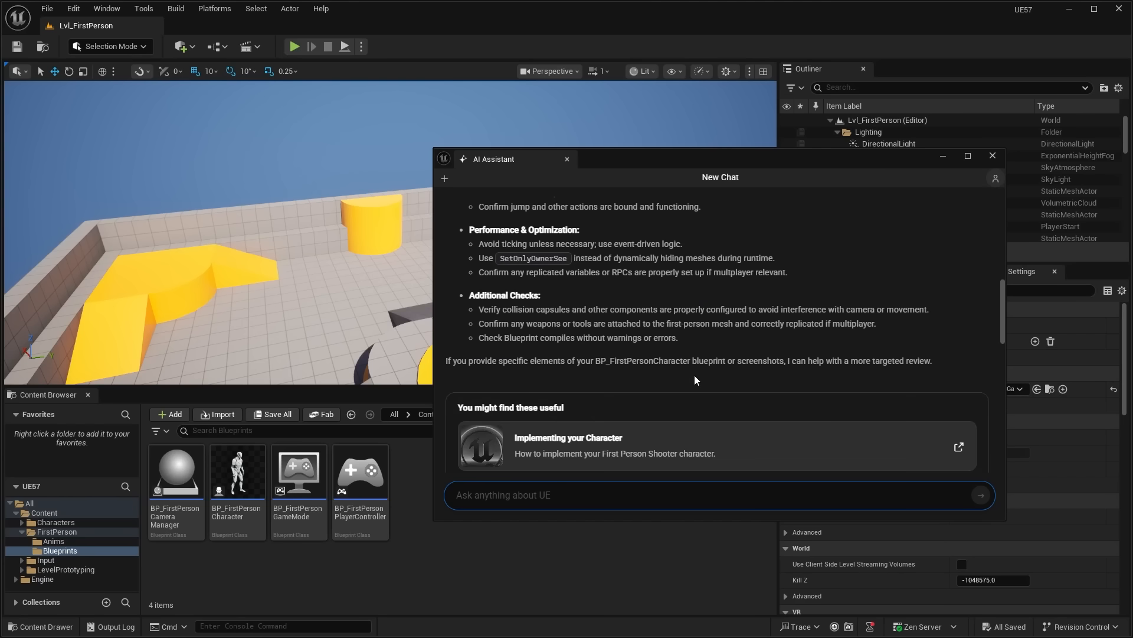
pyautogui.scroll(-3)
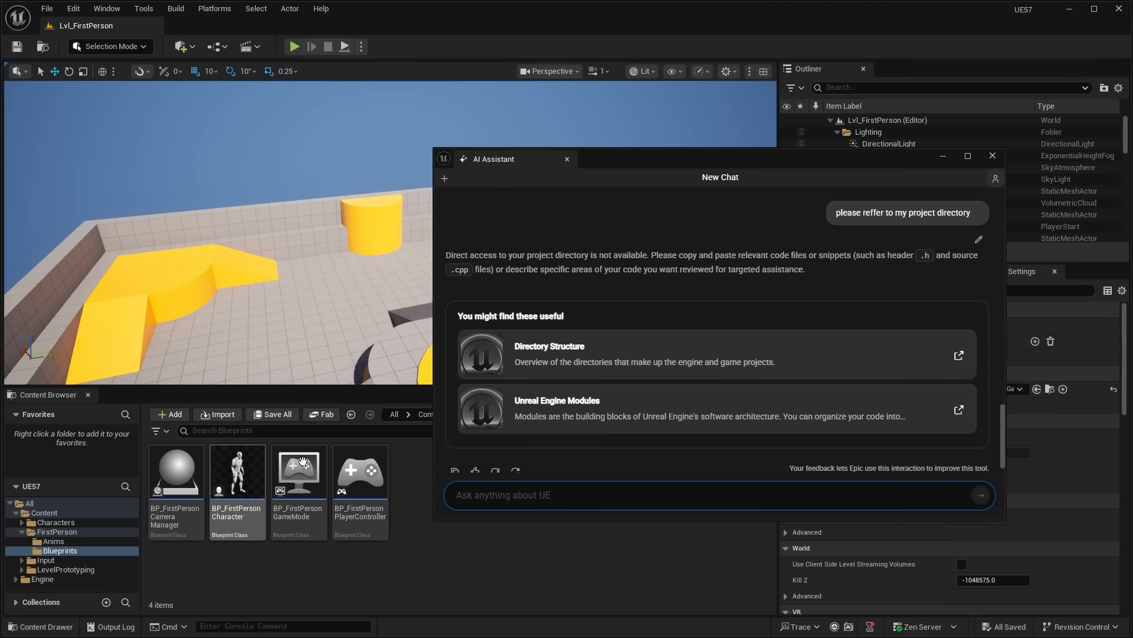
pyautogui.doubleClick(237, 471)
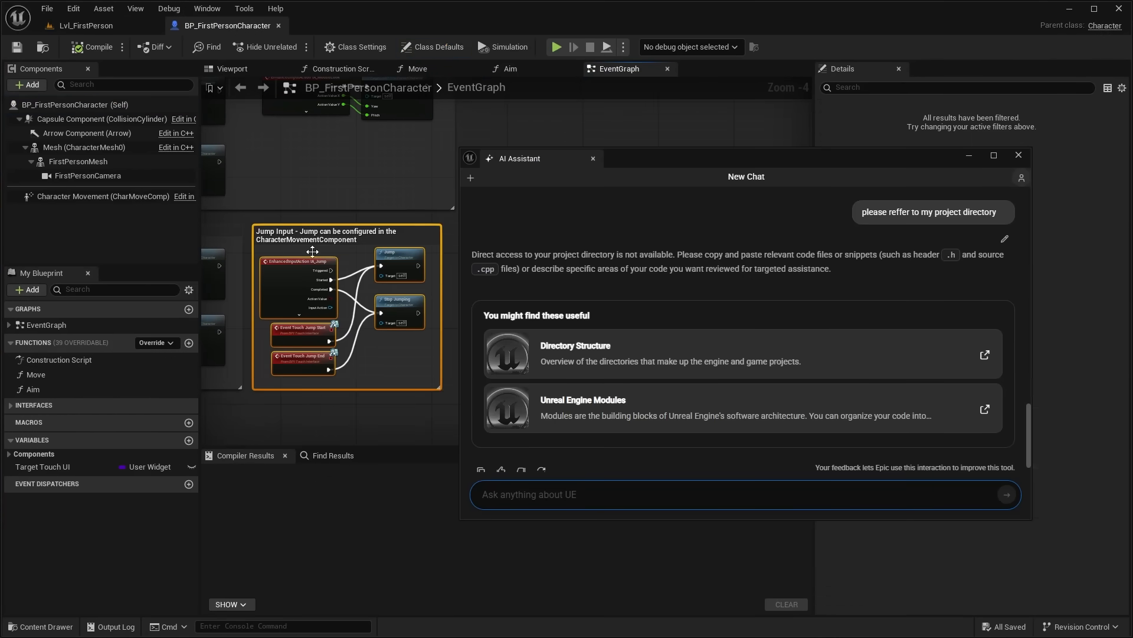
# Step: Draft an 'explain the following' prompt, return to Lvl_FirstPerson, and restart the question
pyautogui.write('explain the')
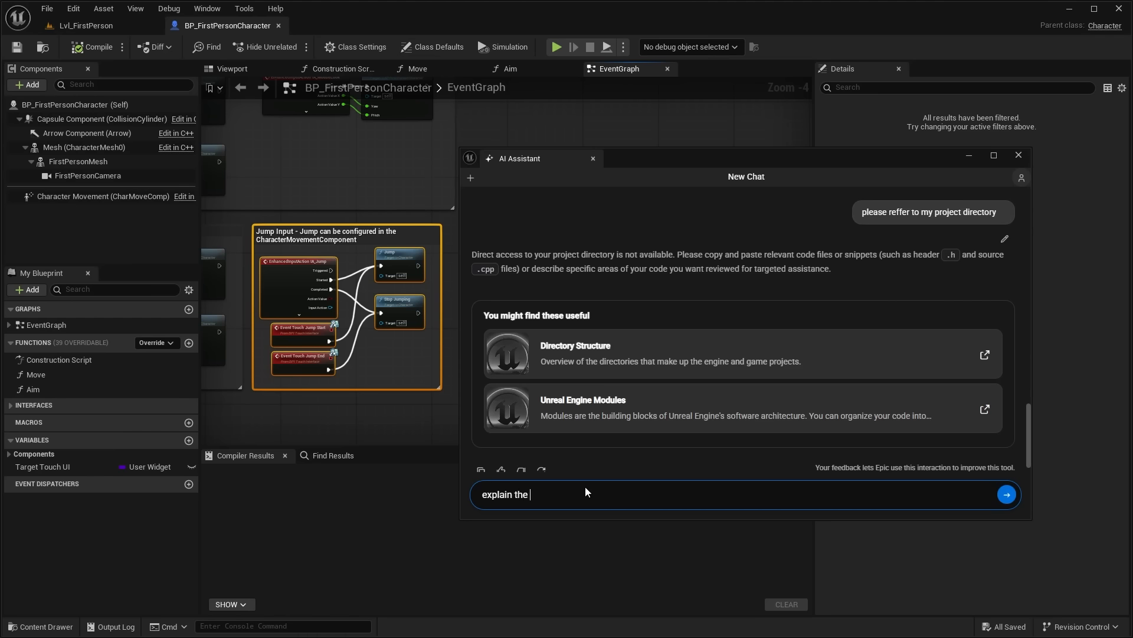
pyautogui.write('followin')
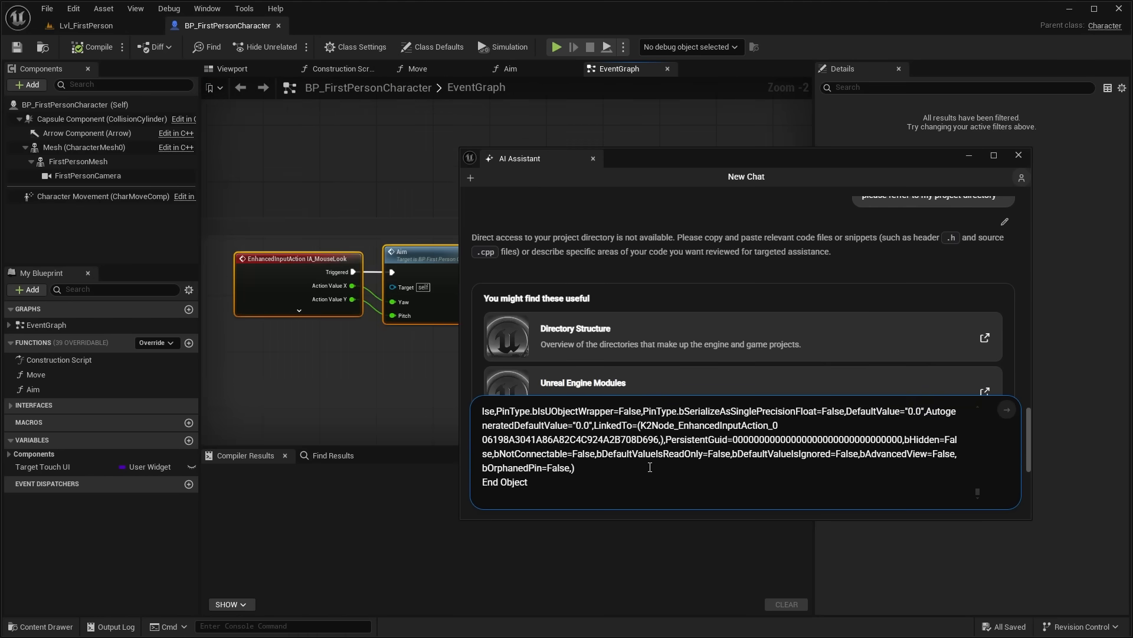
pyautogui.click(1006, 409)
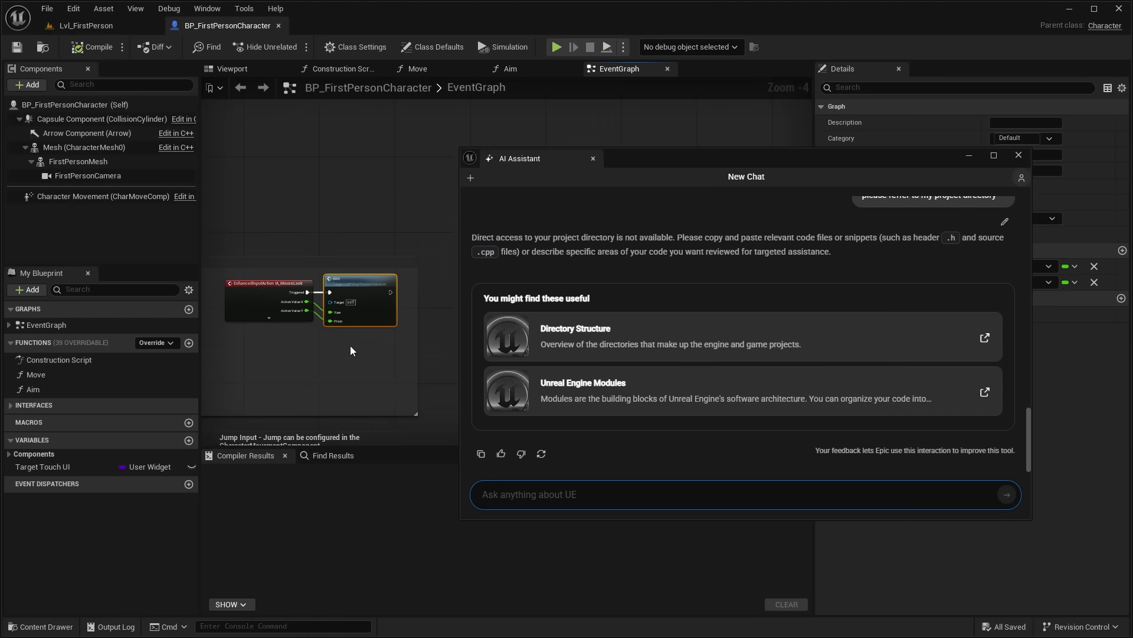
pyautogui.click(592, 494)
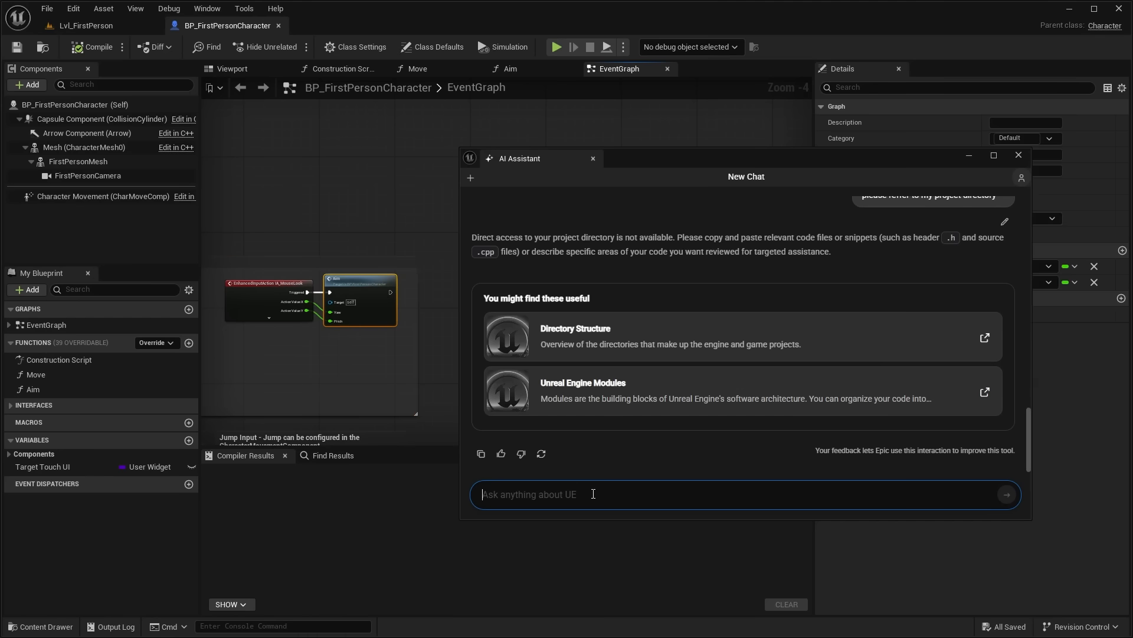
pyautogui.write('explain th')
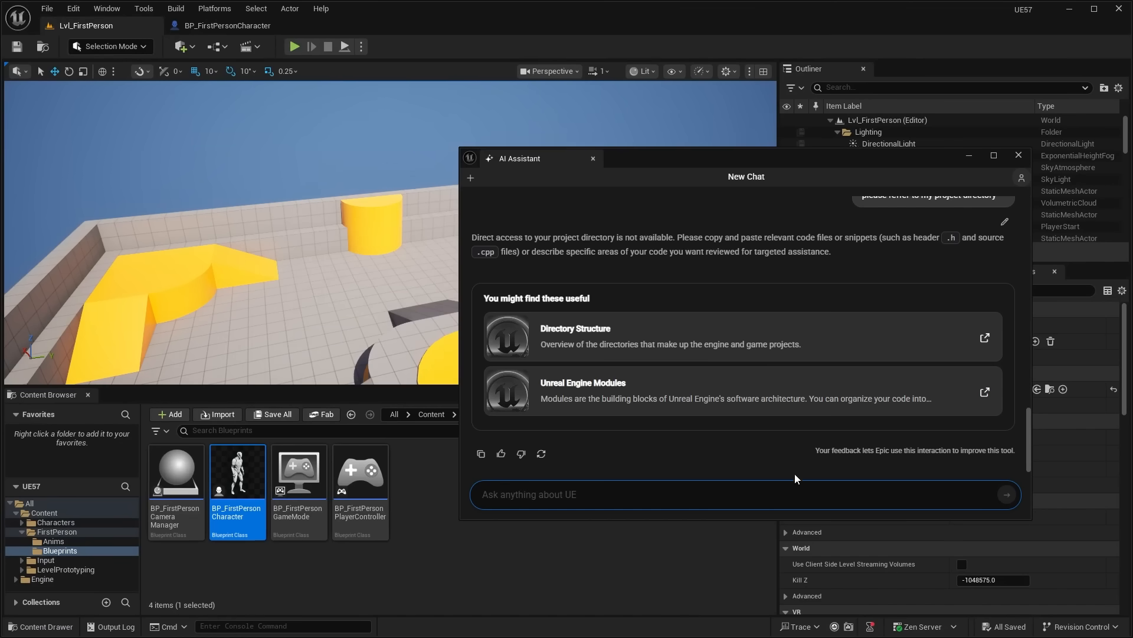
# Step: Ask 'what is a data asset?' and read its definition and C++ example
pyautogui.write('what is')
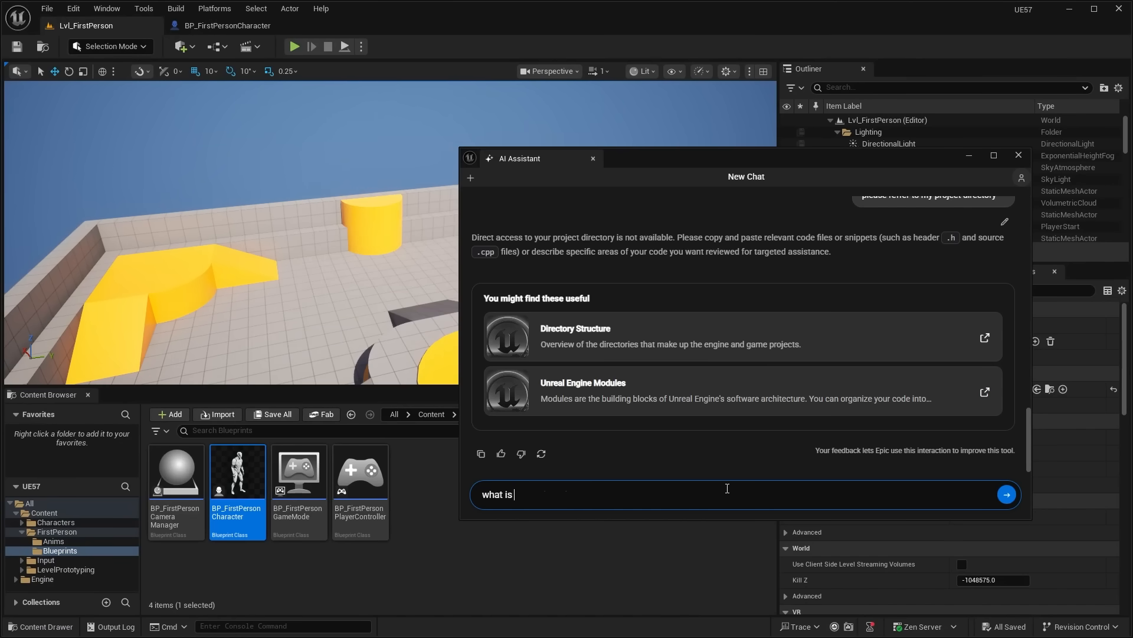
pyautogui.click(1008, 494)
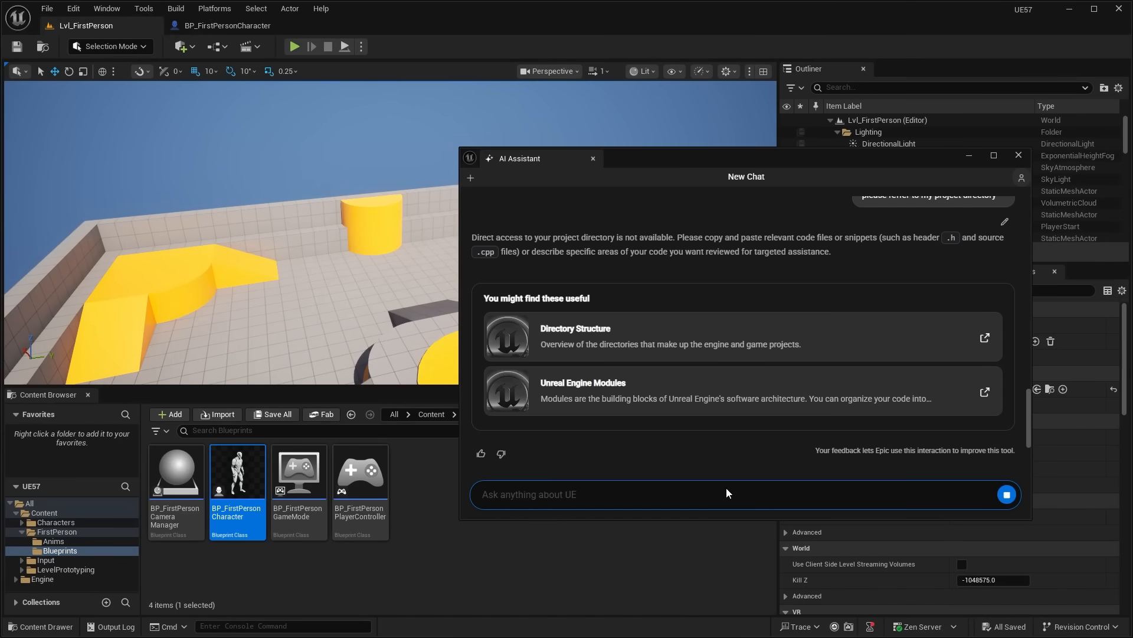
pyautogui.write('what is a data asset?')
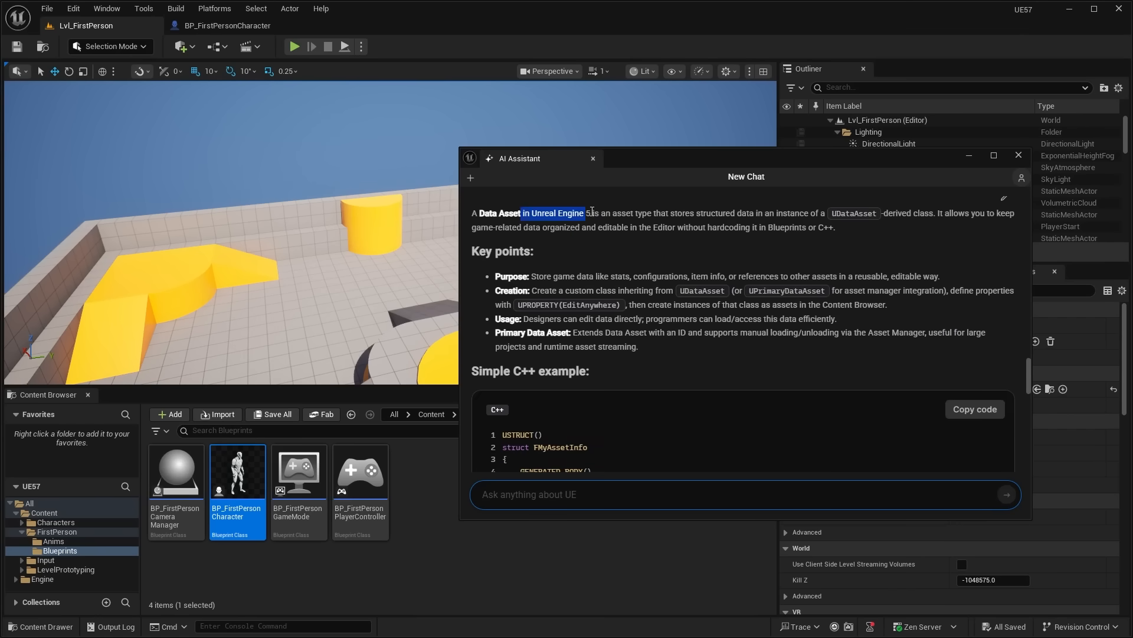
pyautogui.moveTo(584, 213); pyautogui.dragTo(730, 212)
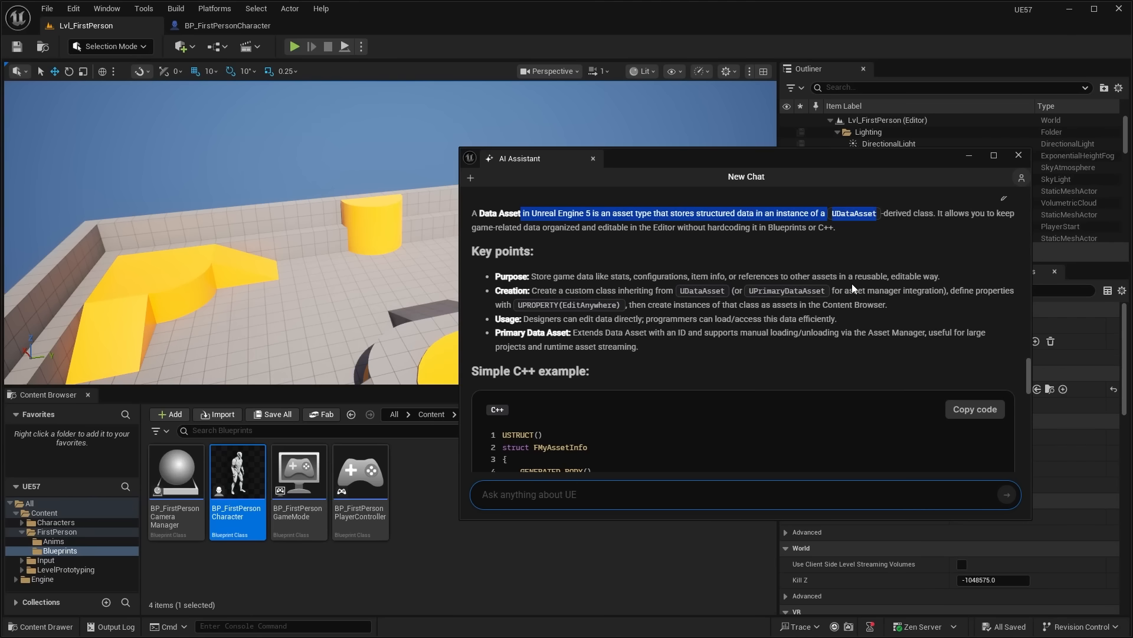
pyautogui.scroll(-3)
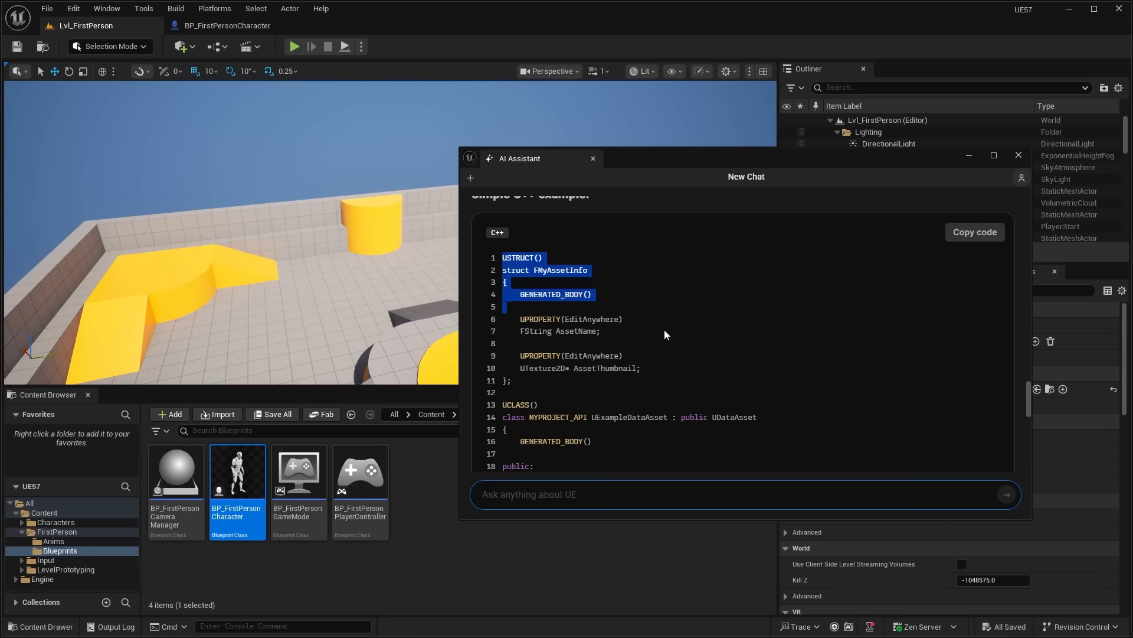
pyautogui.scroll(-3)
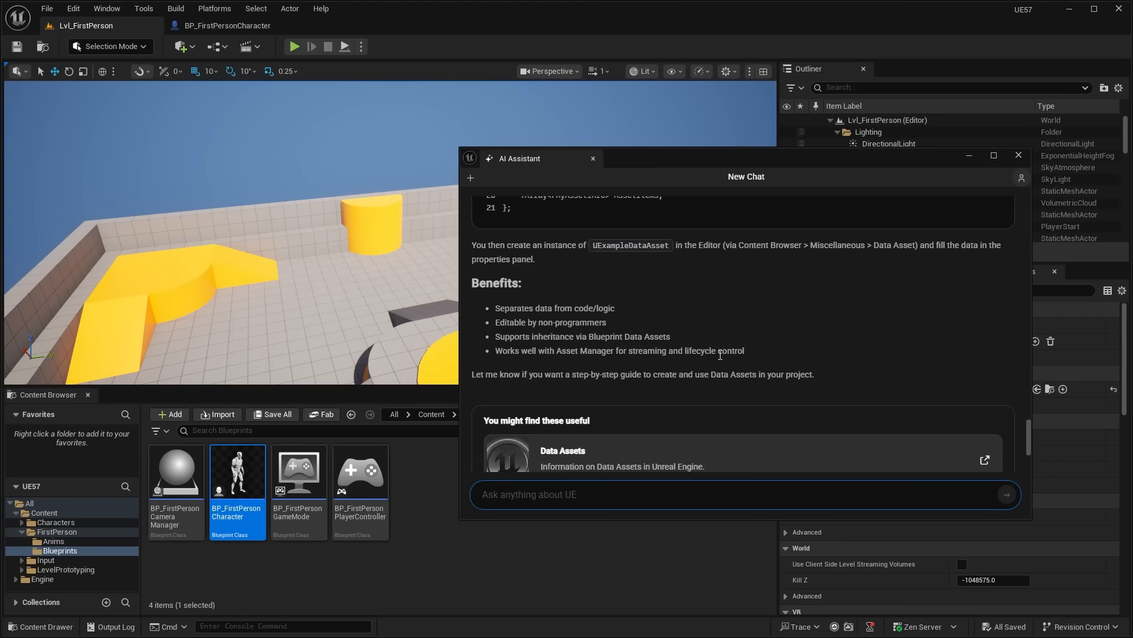
pyautogui.write('can you generate a simple')
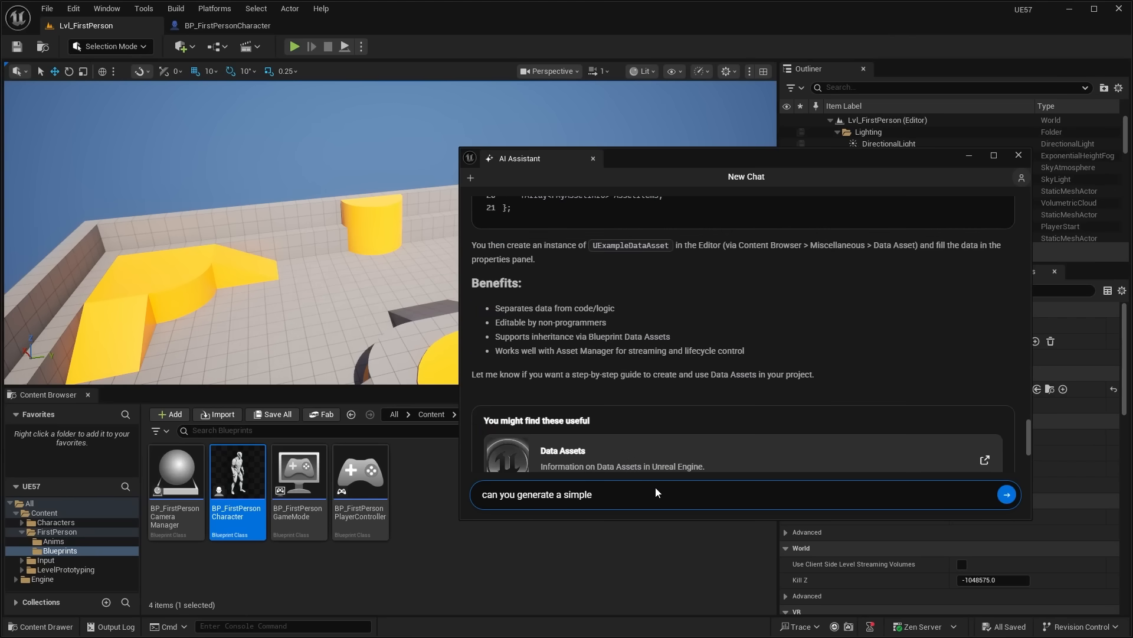
pyautogui.write('line trace fir')
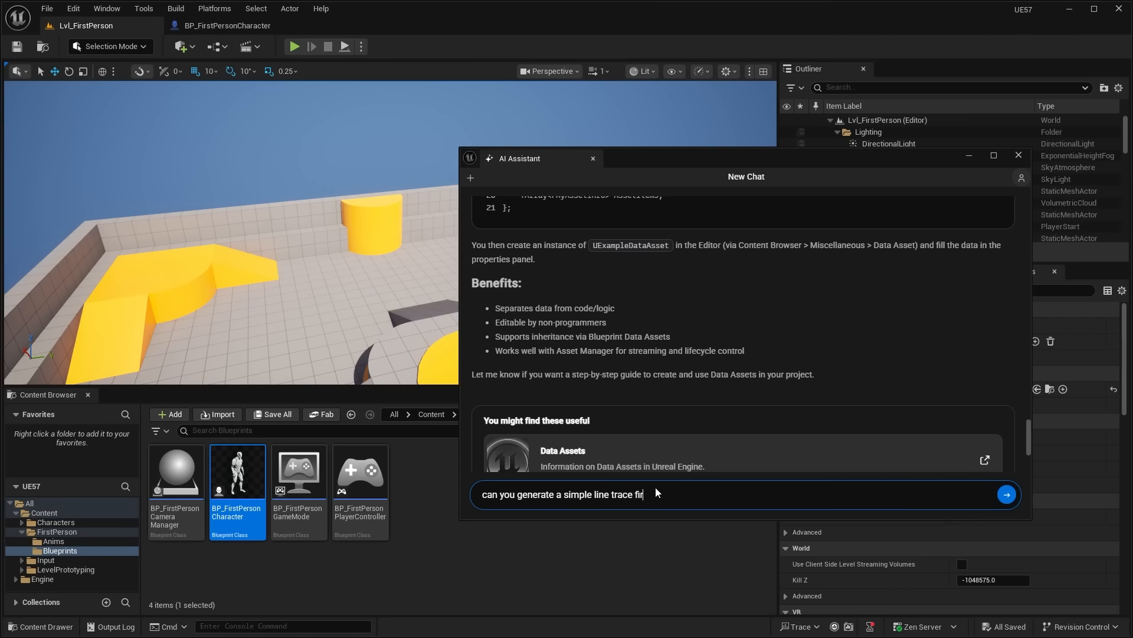
pyautogui.write('ing logic b')
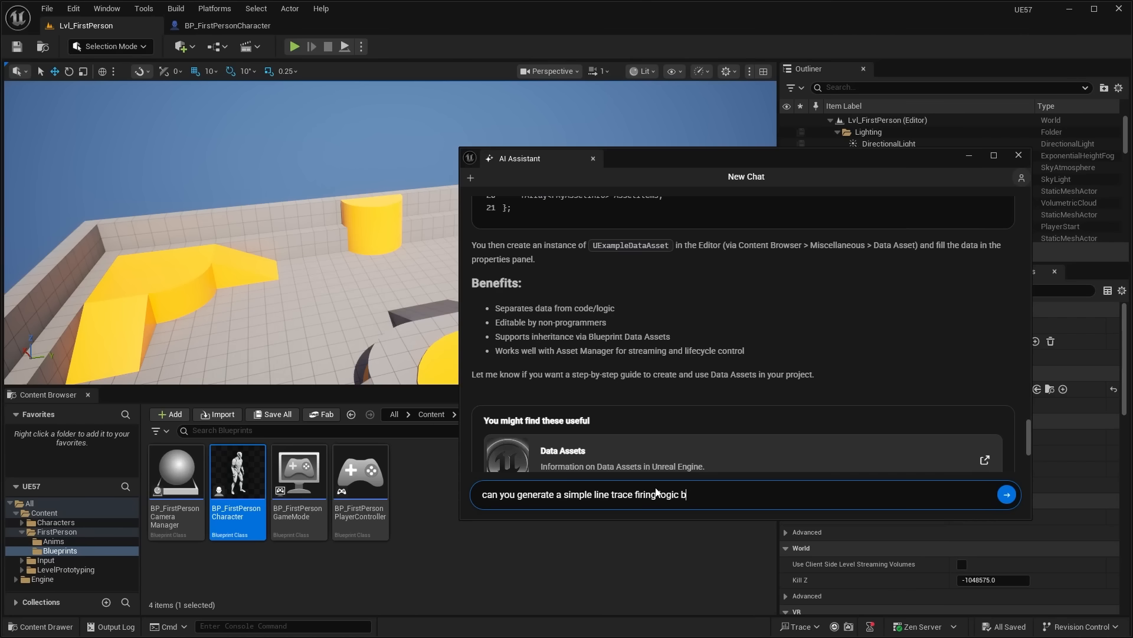
pyautogui.click(1007, 494)
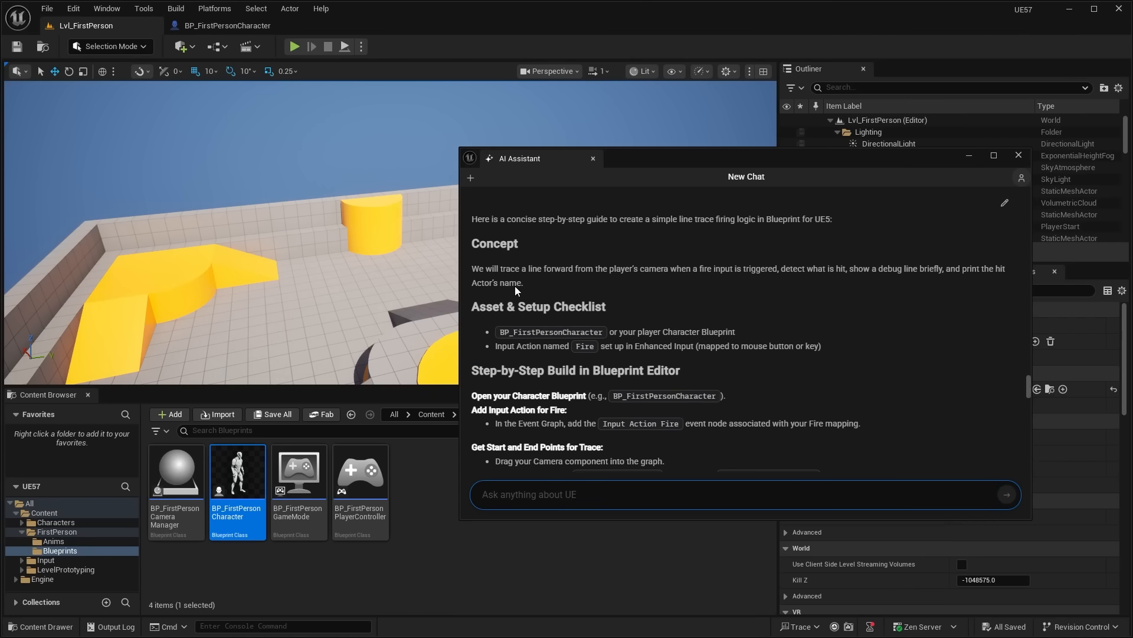
pyautogui.moveTo(501, 268); pyautogui.dragTo(618, 271)
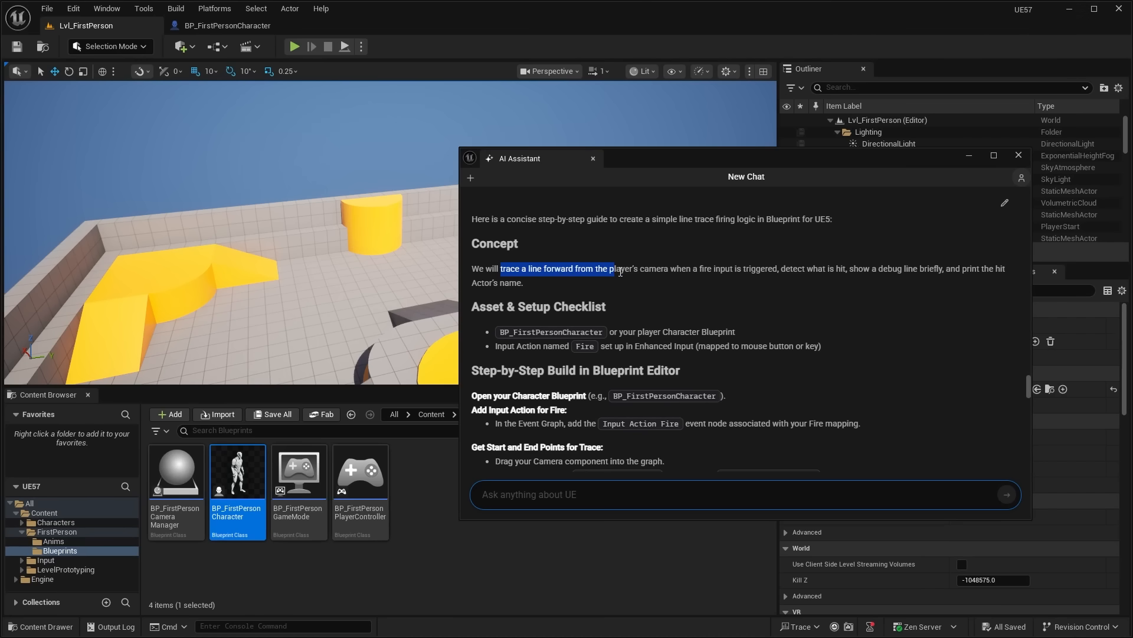
pyautogui.moveTo(611, 268); pyautogui.dragTo(734, 268)
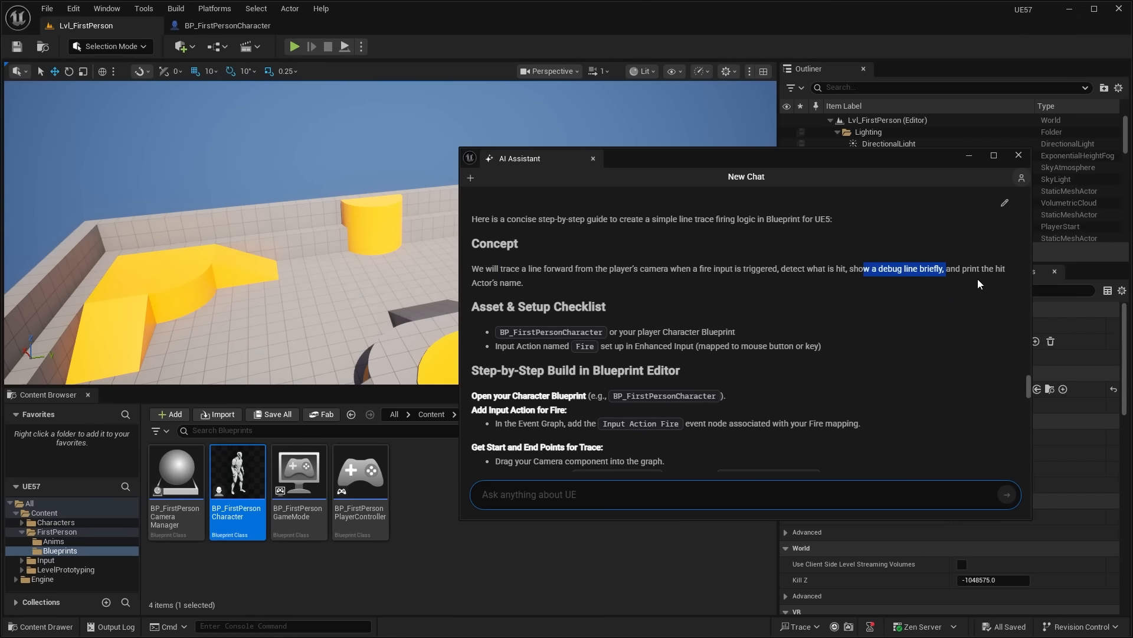
pyautogui.scroll(-3)
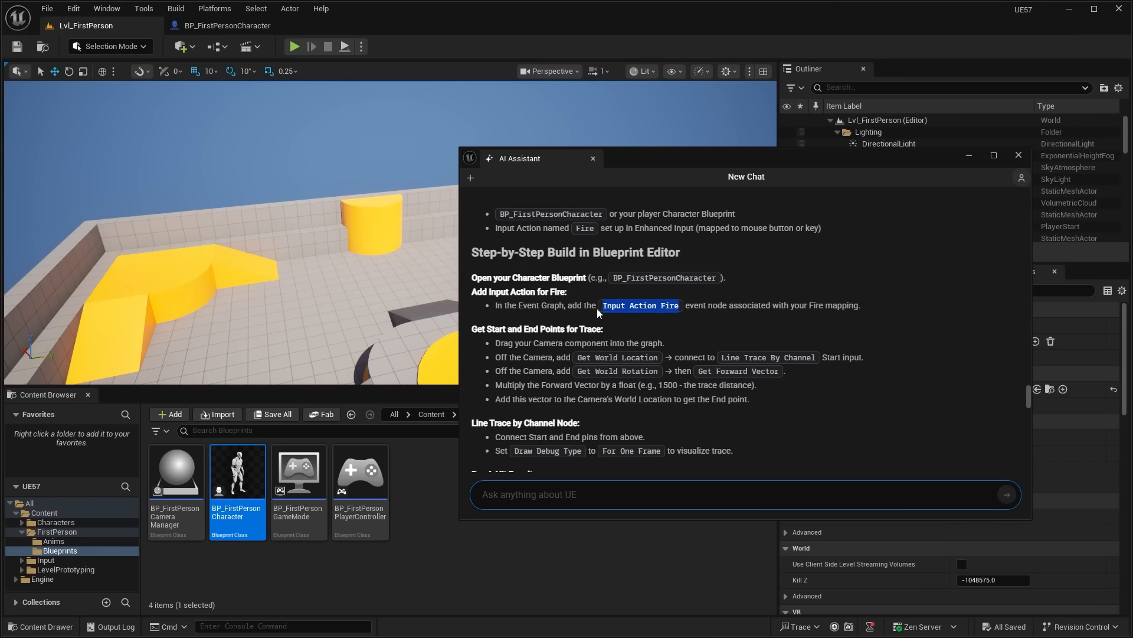
pyautogui.scroll(-3)
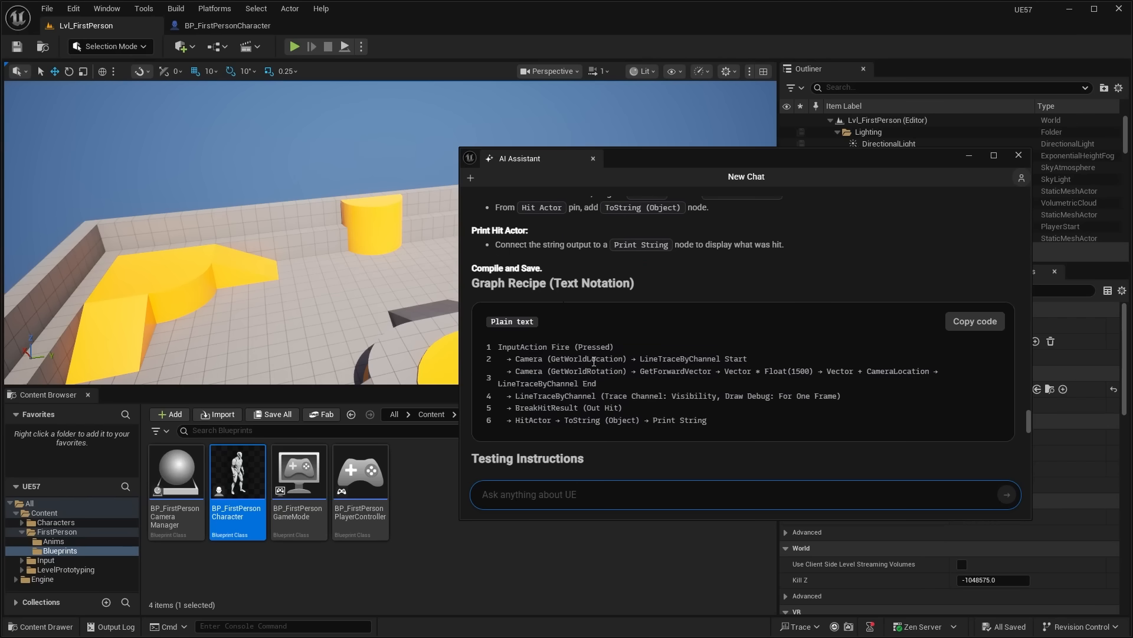
pyautogui.scroll(-3)
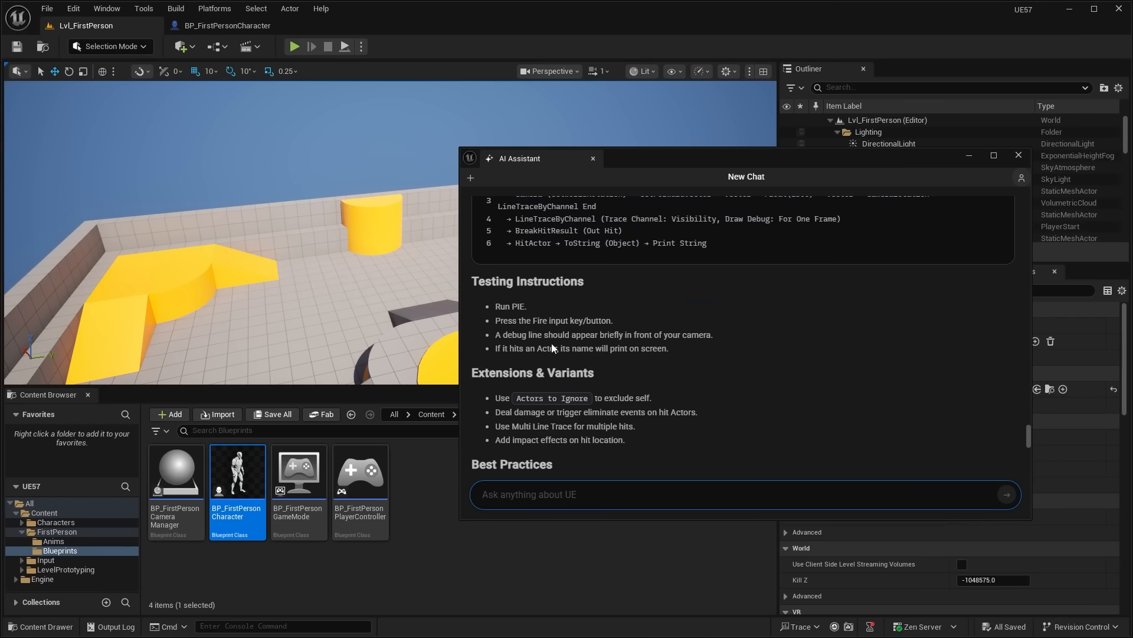
pyautogui.scroll(-3)
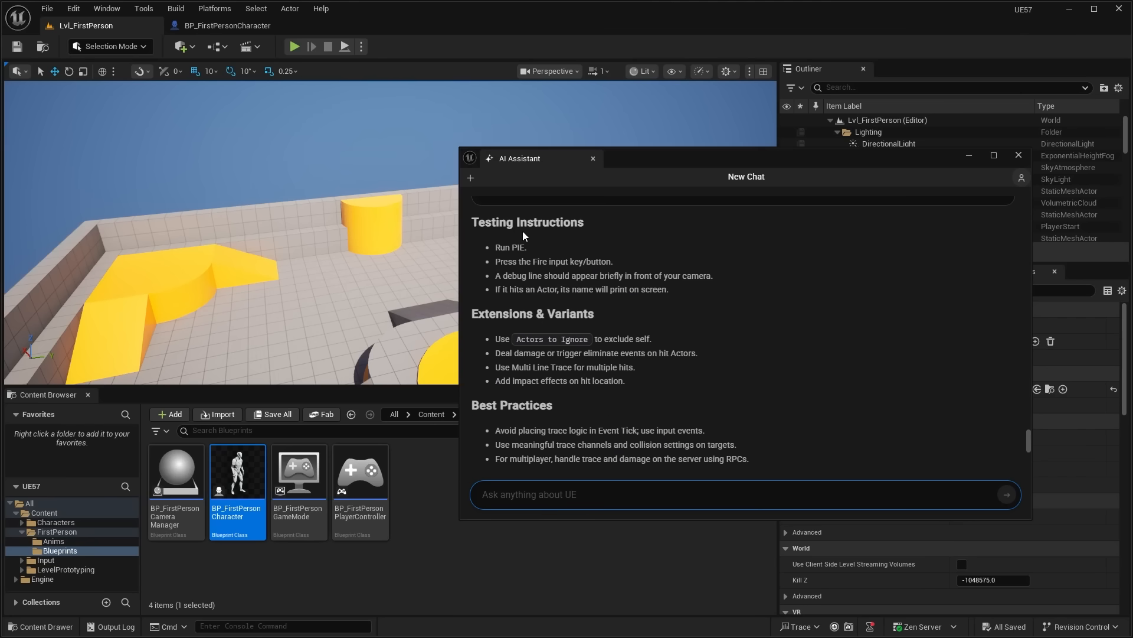
pyautogui.scroll(-3)
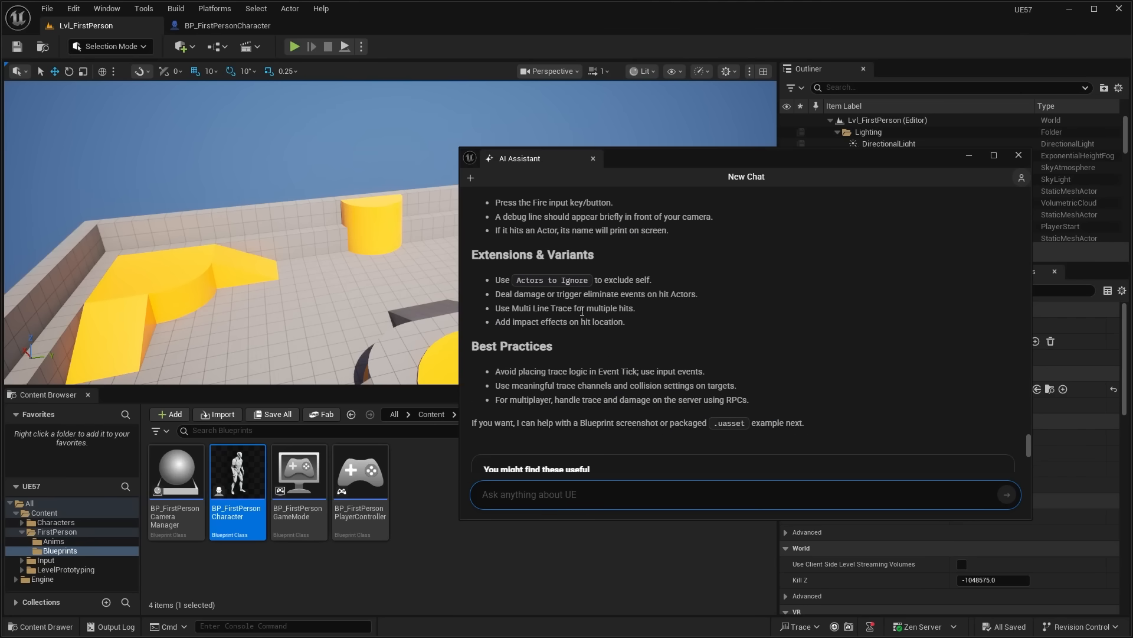
pyautogui.scroll(-3)
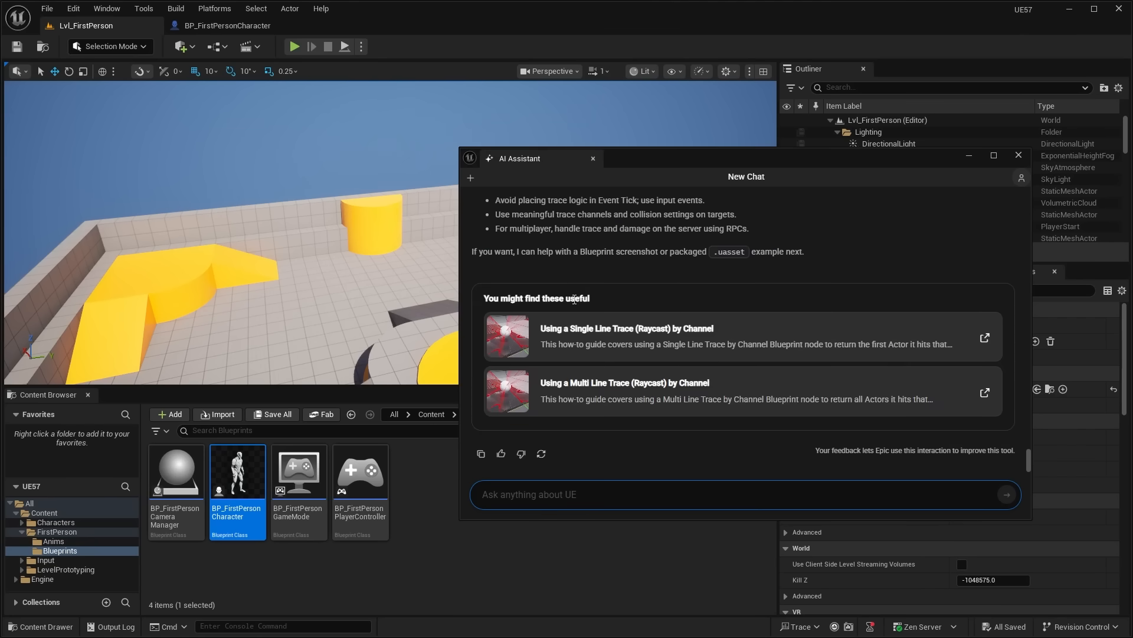
pyautogui.moveTo(632, 351)
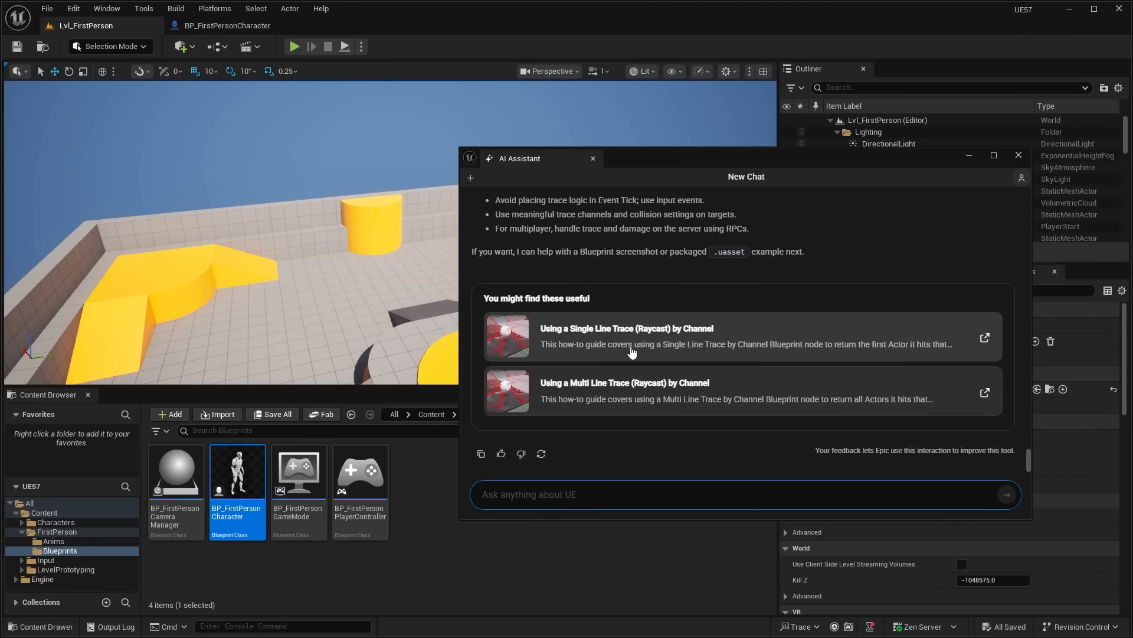
pyautogui.moveTo(636, 369)
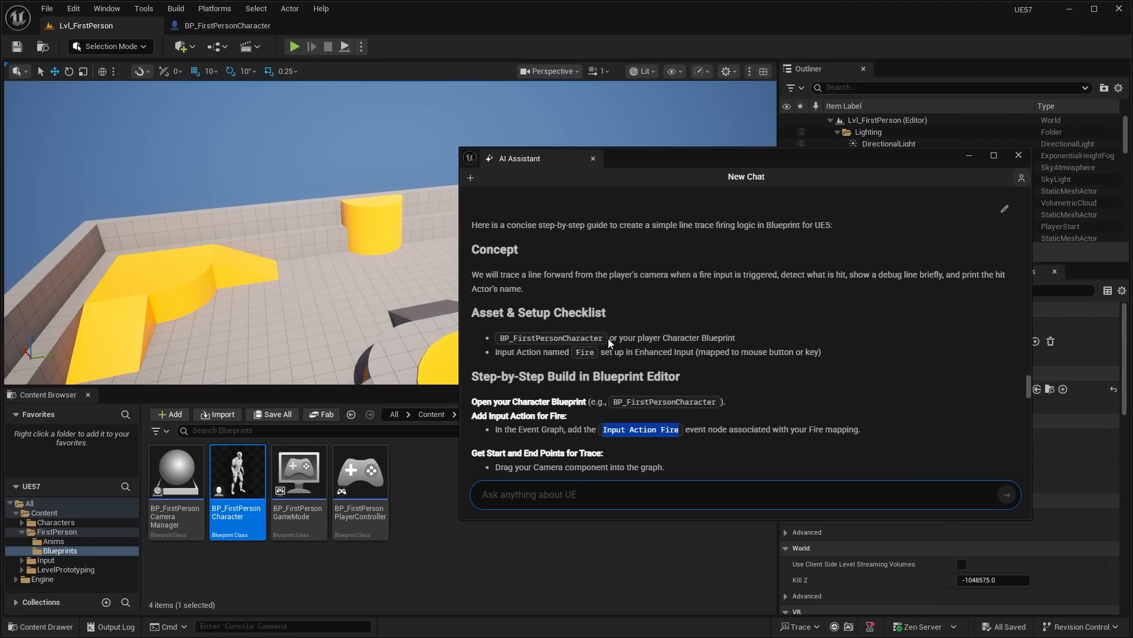
pyautogui.moveTo(752, 368)
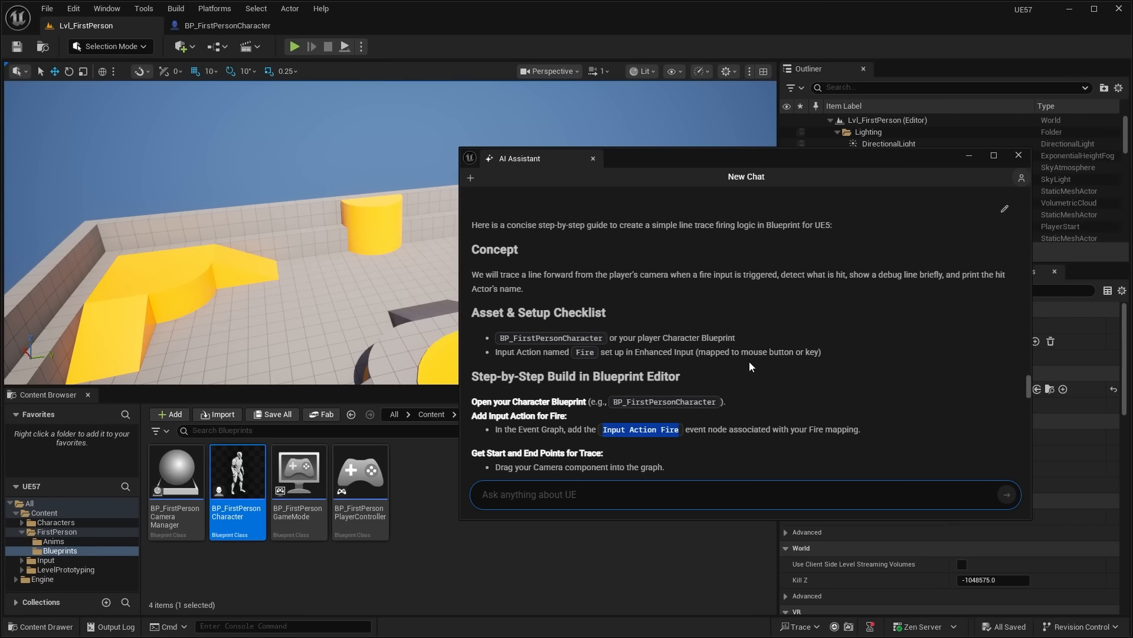
pyautogui.moveTo(669, 378)
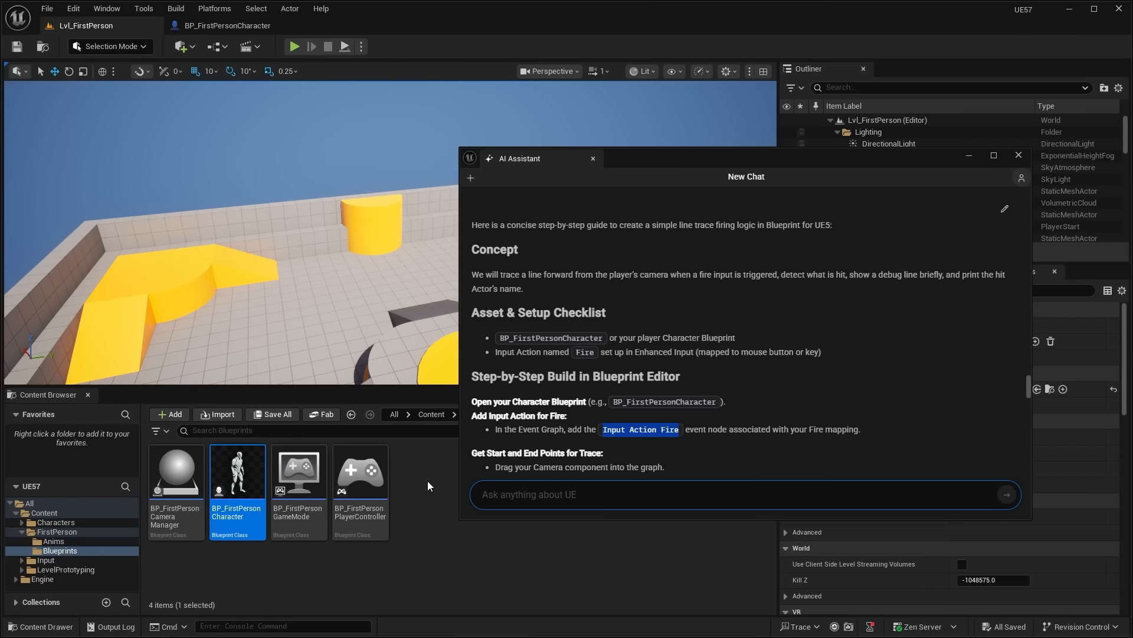
# Step: Send the question on benefits of soft object references versus casting nodes
pyautogui.click(610, 495)
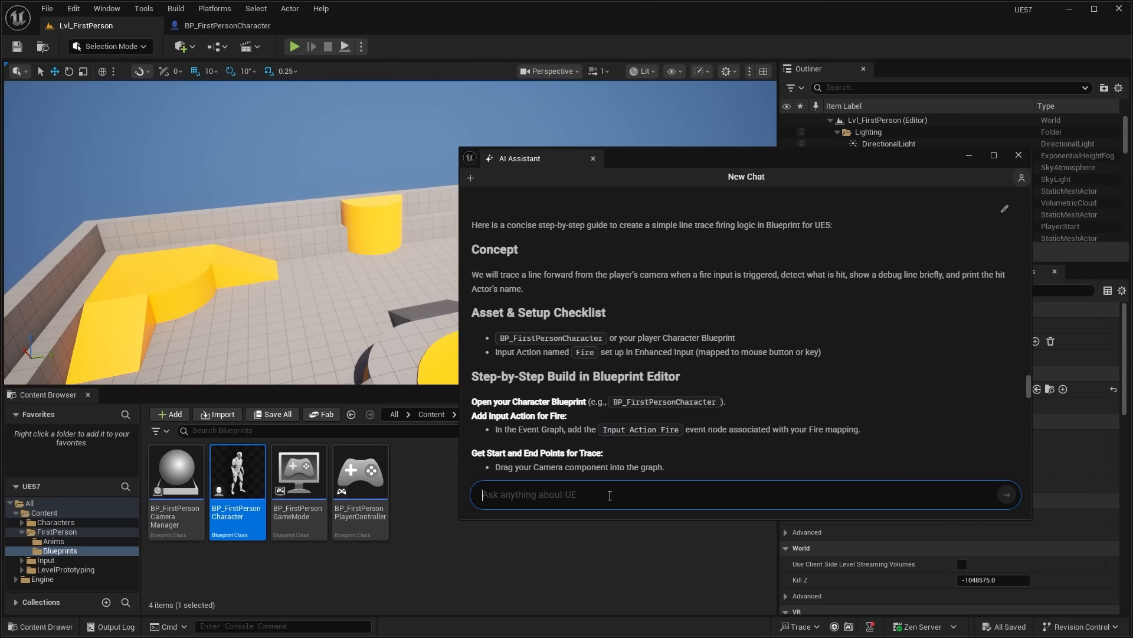
pyautogui.write('explain the benefits of soft object references vs')
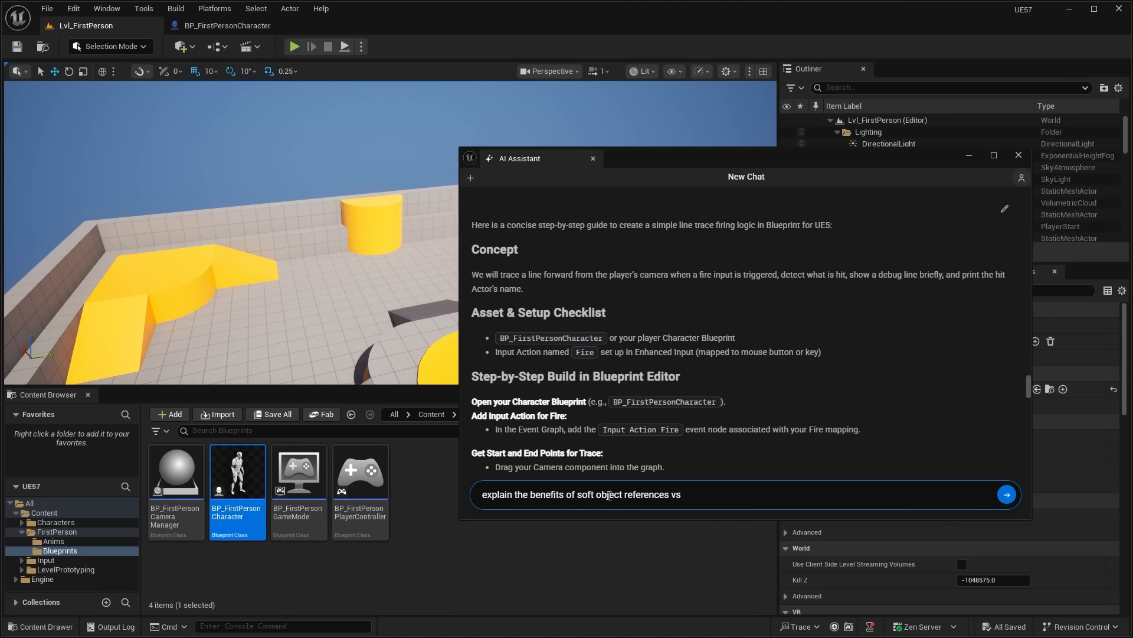
pyautogui.write('using casting nodes')
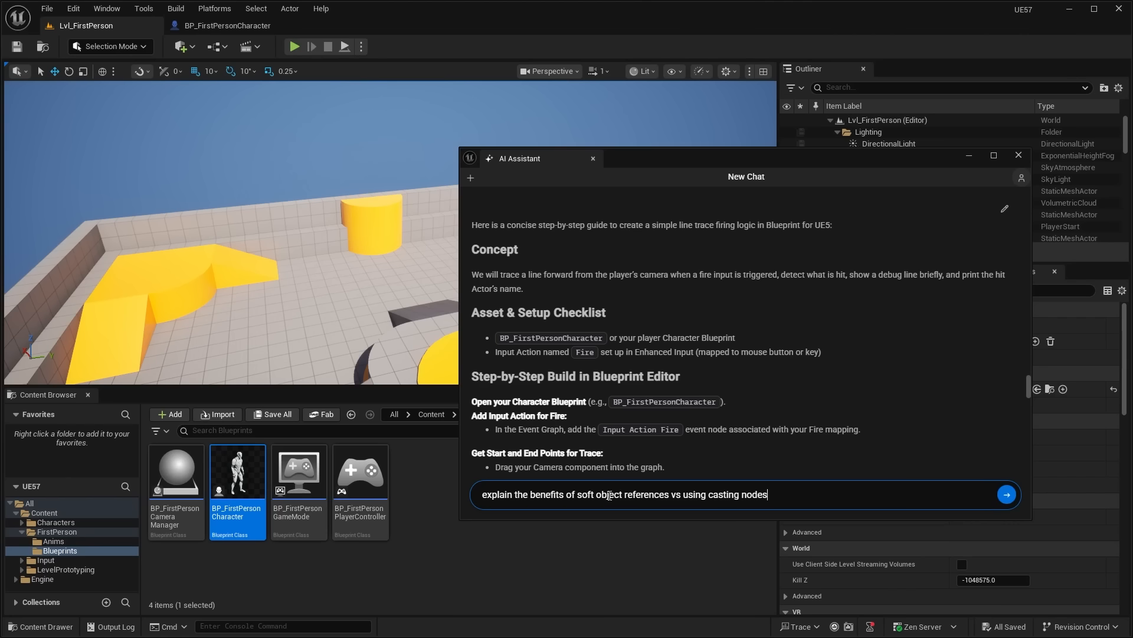
pyautogui.click(1006, 494)
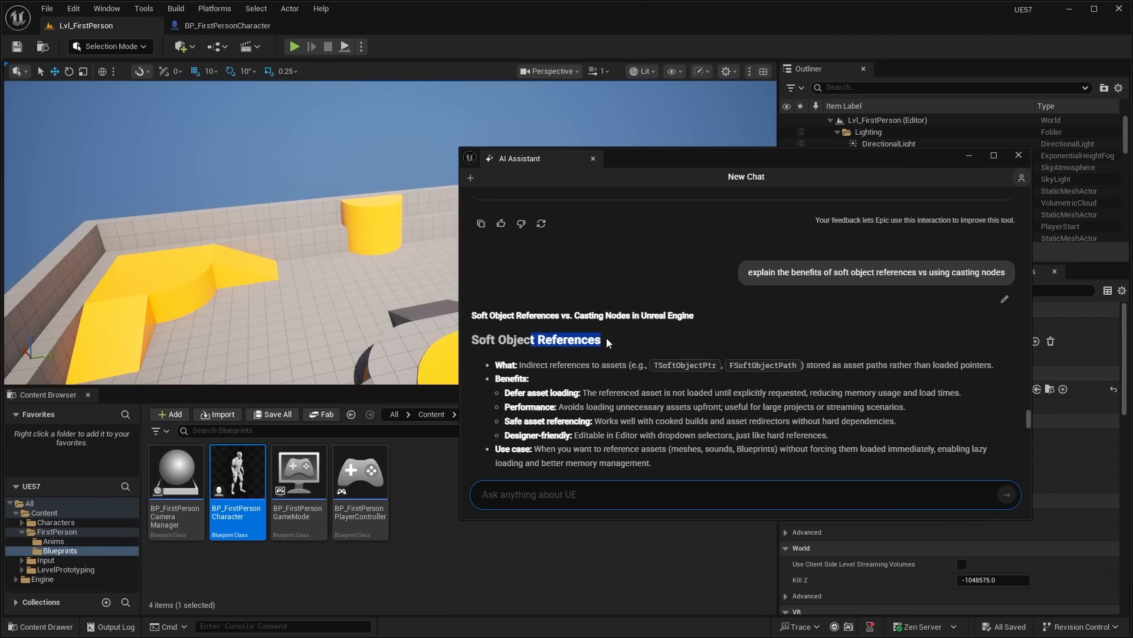
# Step: Scroll through the reply to its comparison table and summary
pyautogui.scroll(-3)
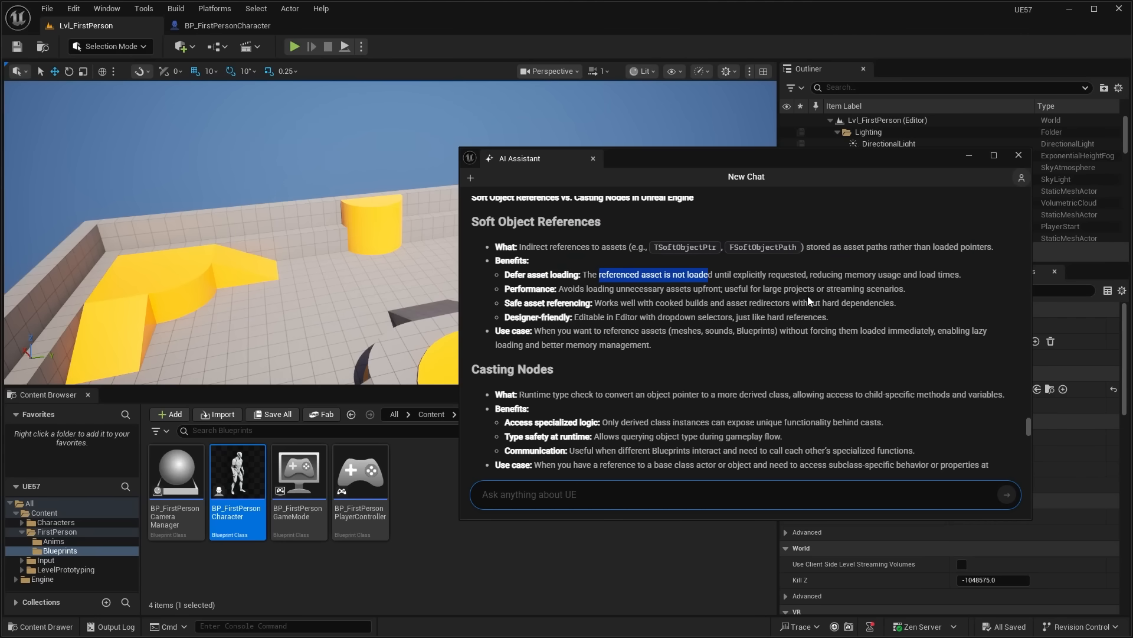
pyautogui.moveTo(774, 269)
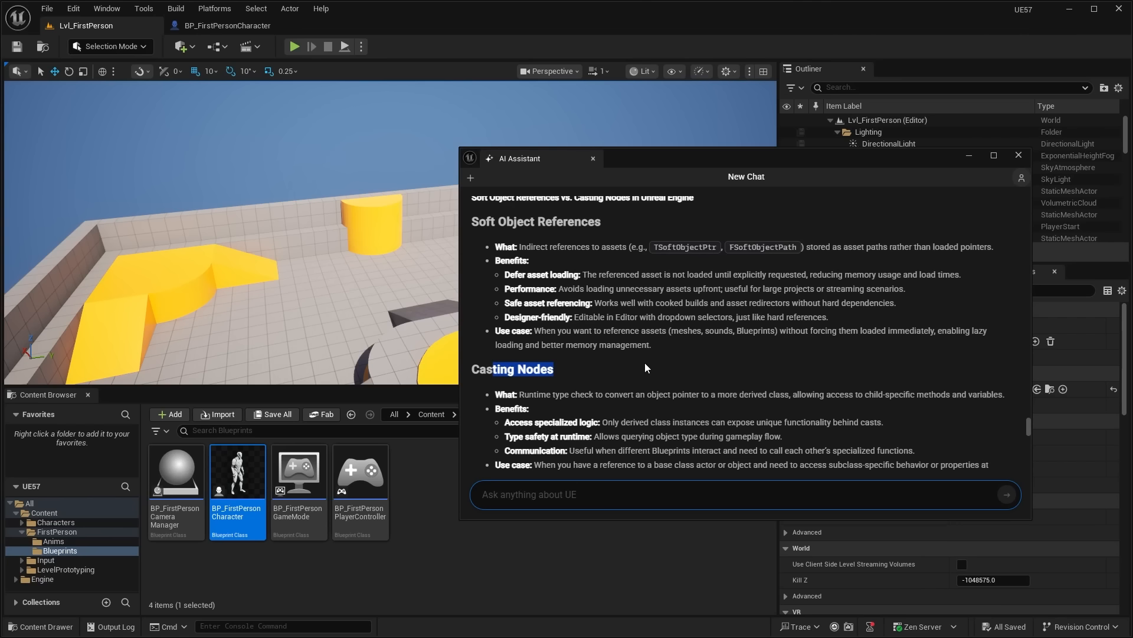
pyautogui.scroll(-3)
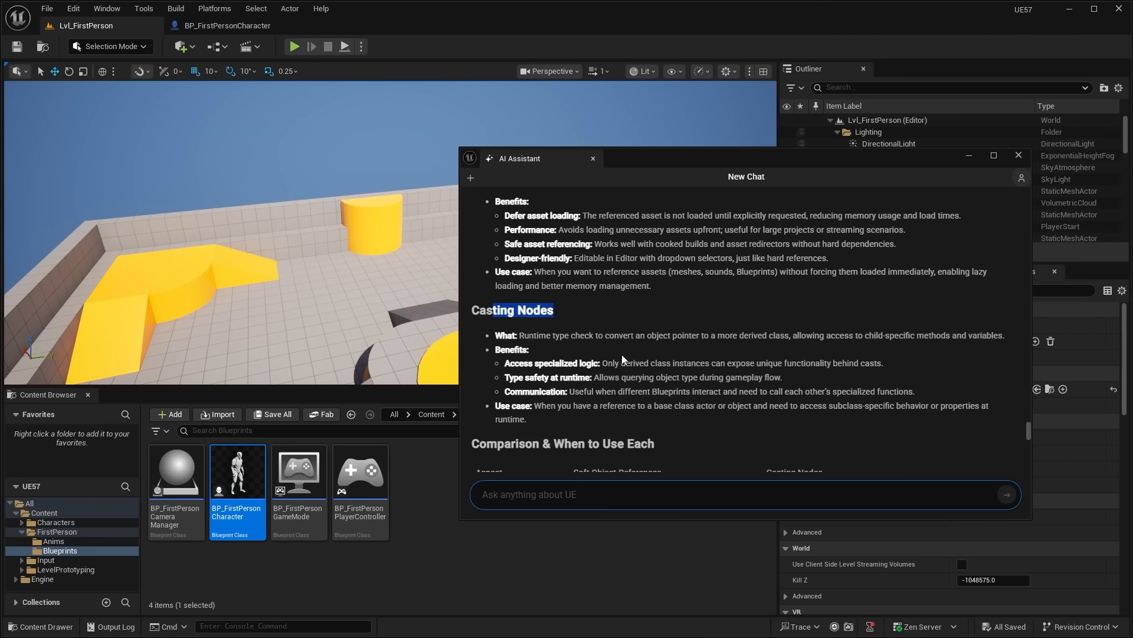
pyautogui.scroll(-3)
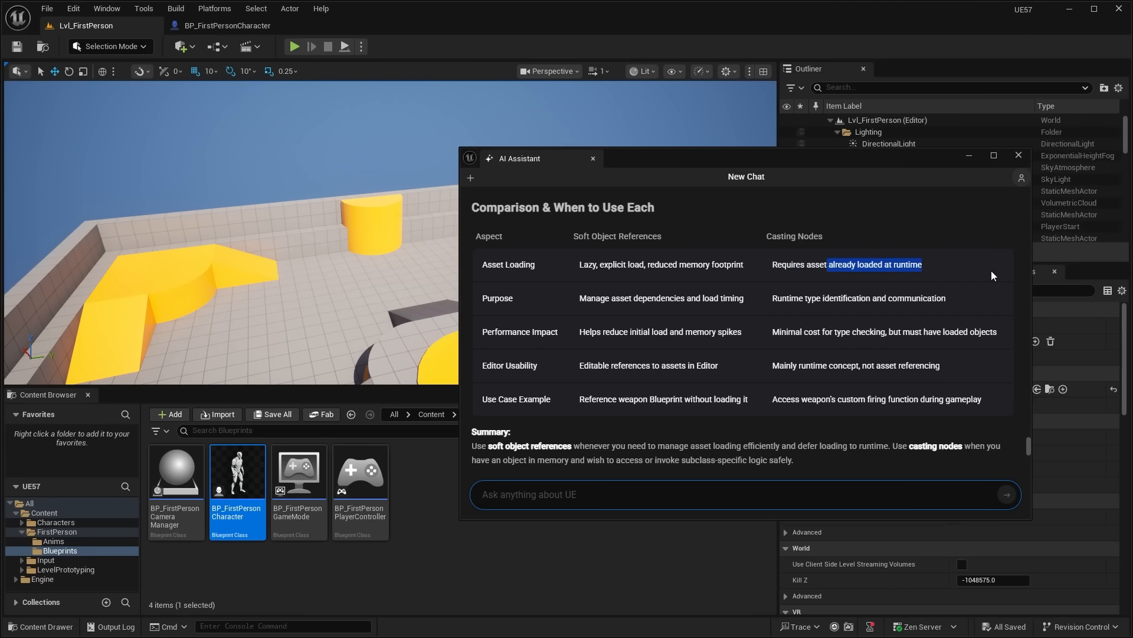
pyautogui.scroll(-3)
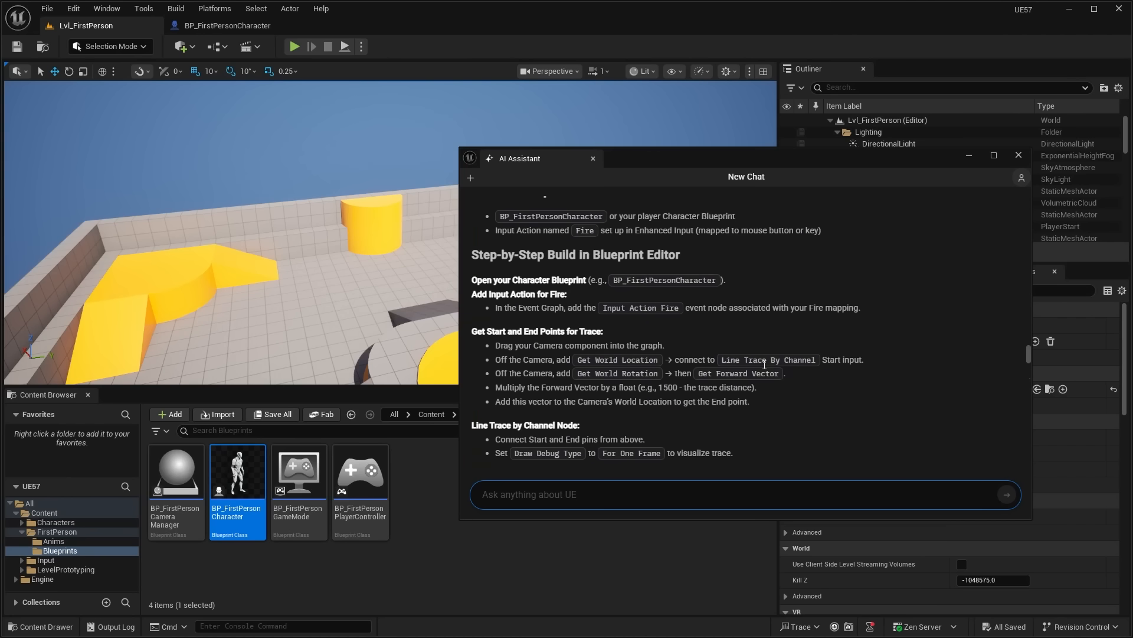
pyautogui.scroll(-3)
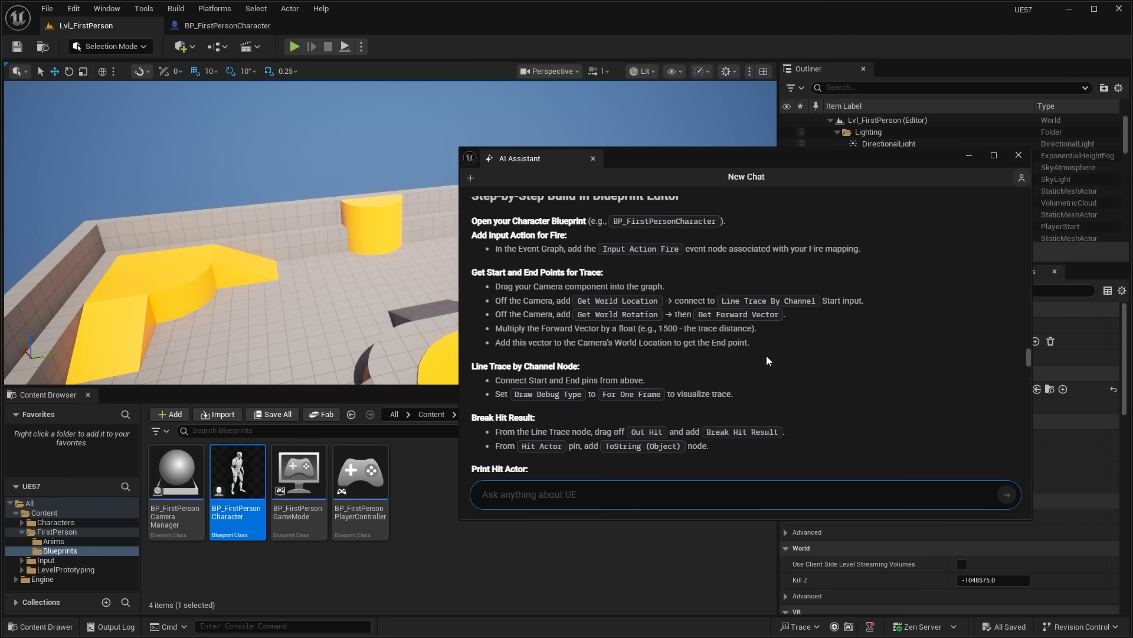
pyautogui.scroll(-3)
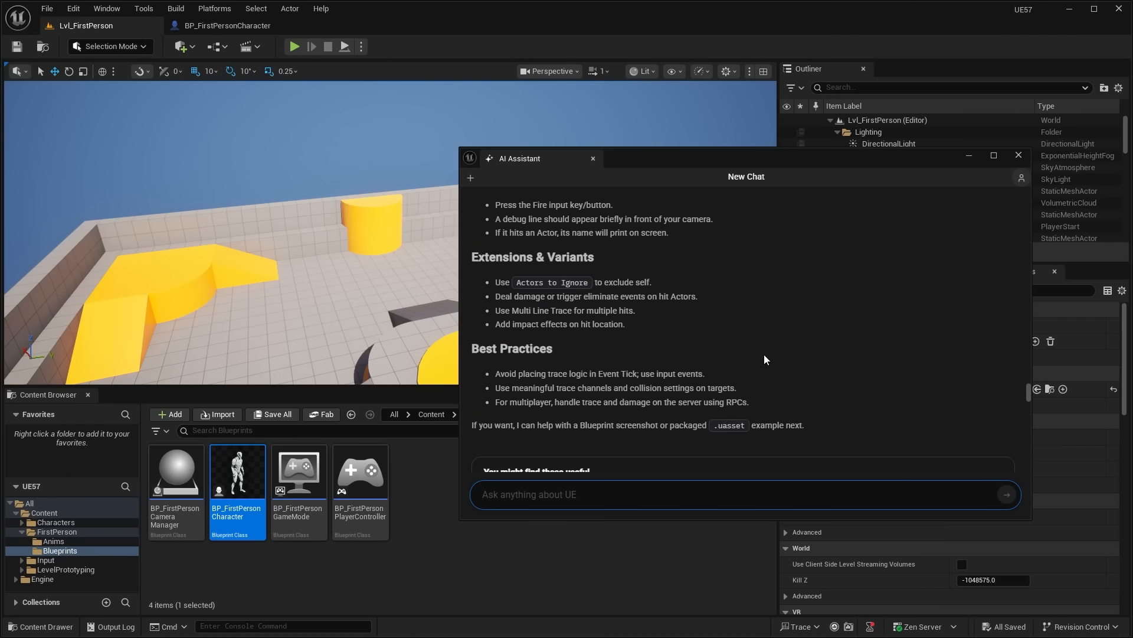
pyautogui.moveTo(251, 488)
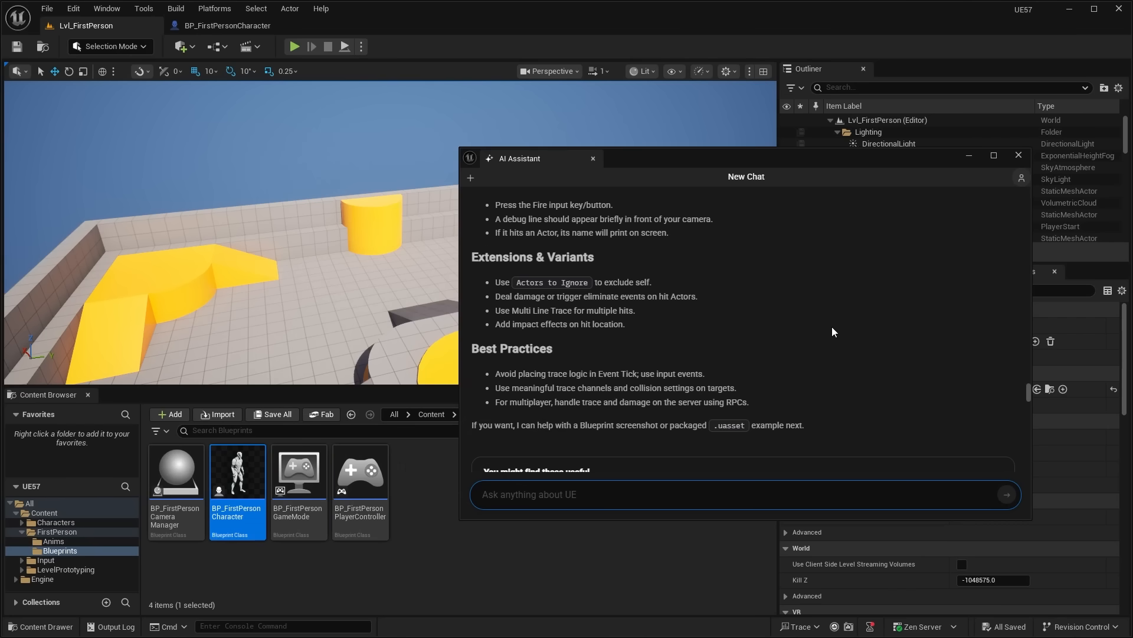
pyautogui.scroll(-3)
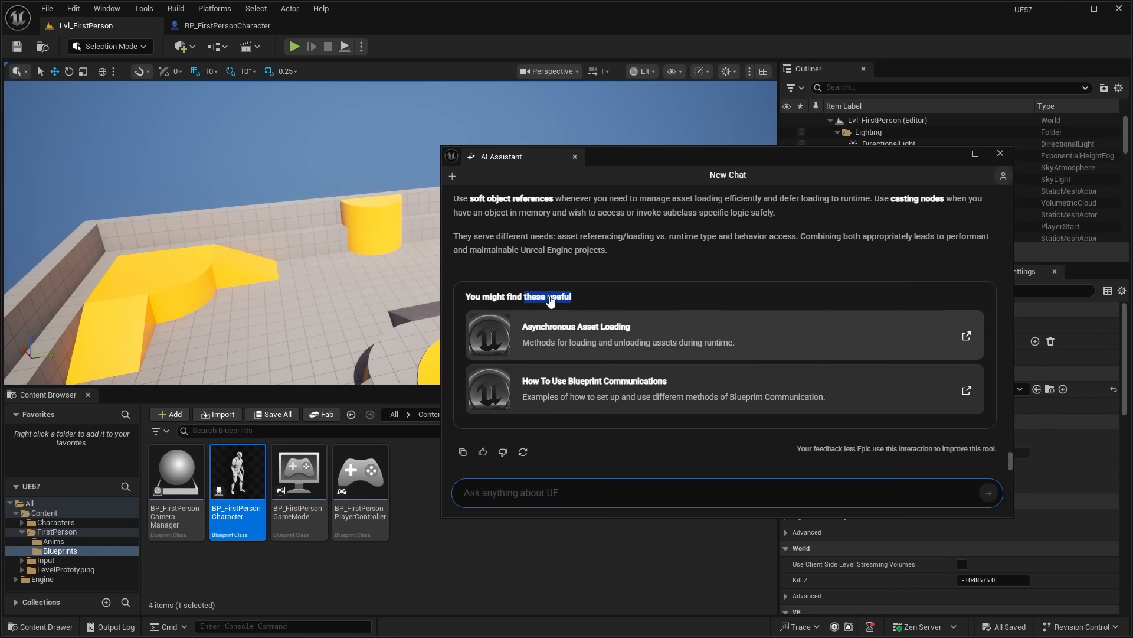
pyautogui.moveTo(820, 251)
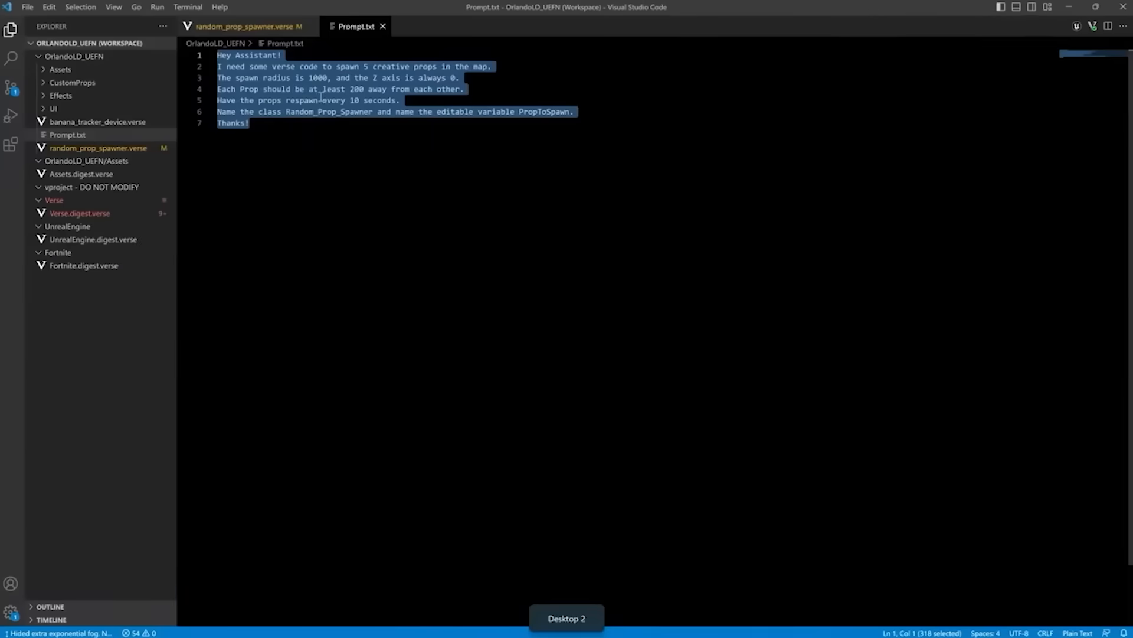
pyautogui.click(242, 26)
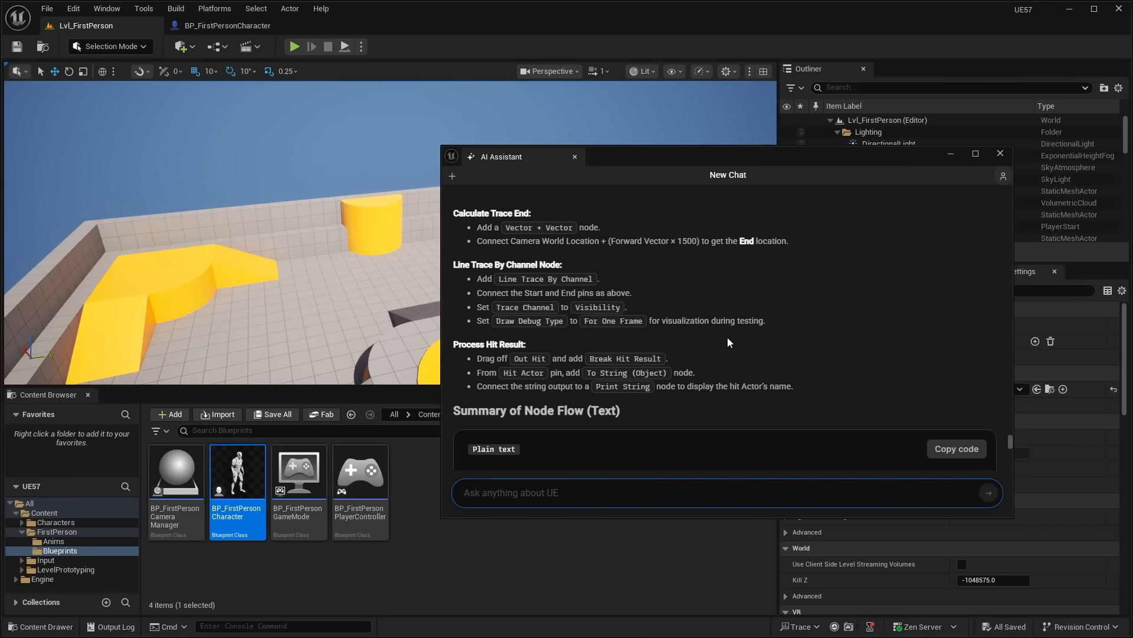
pyautogui.moveTo(731, 331)
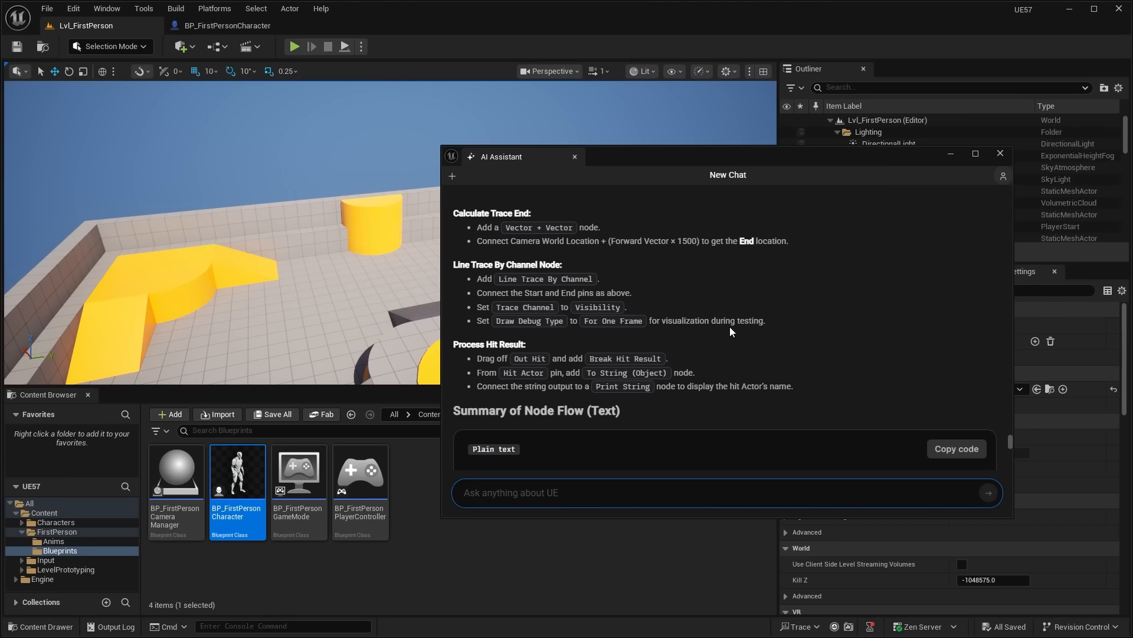
pyautogui.scroll(-3)
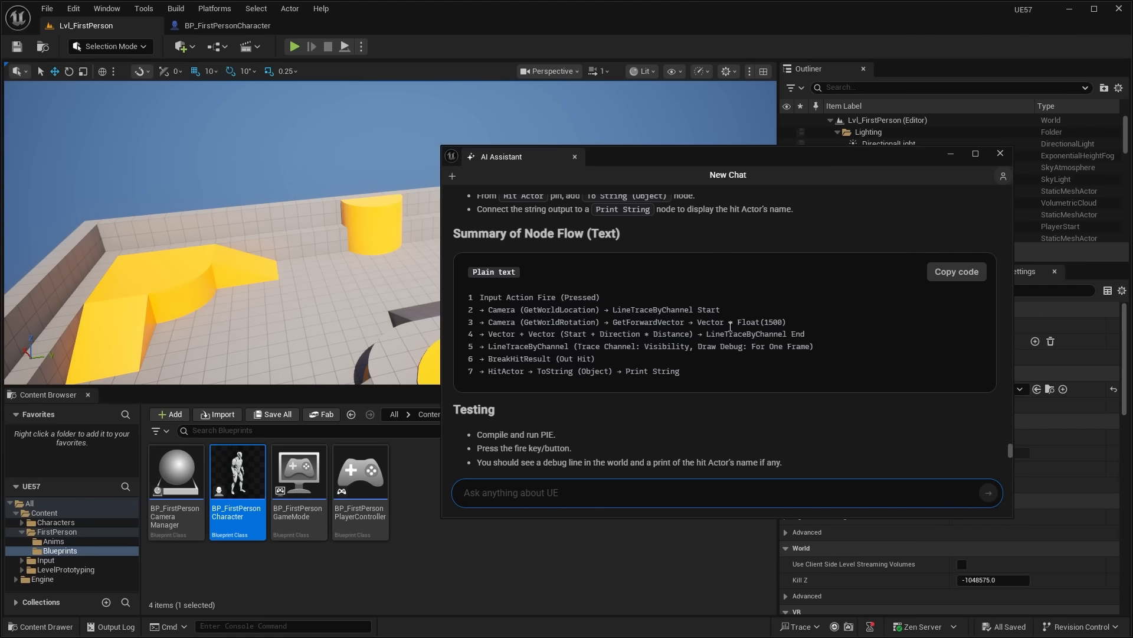
pyautogui.scroll(-3)
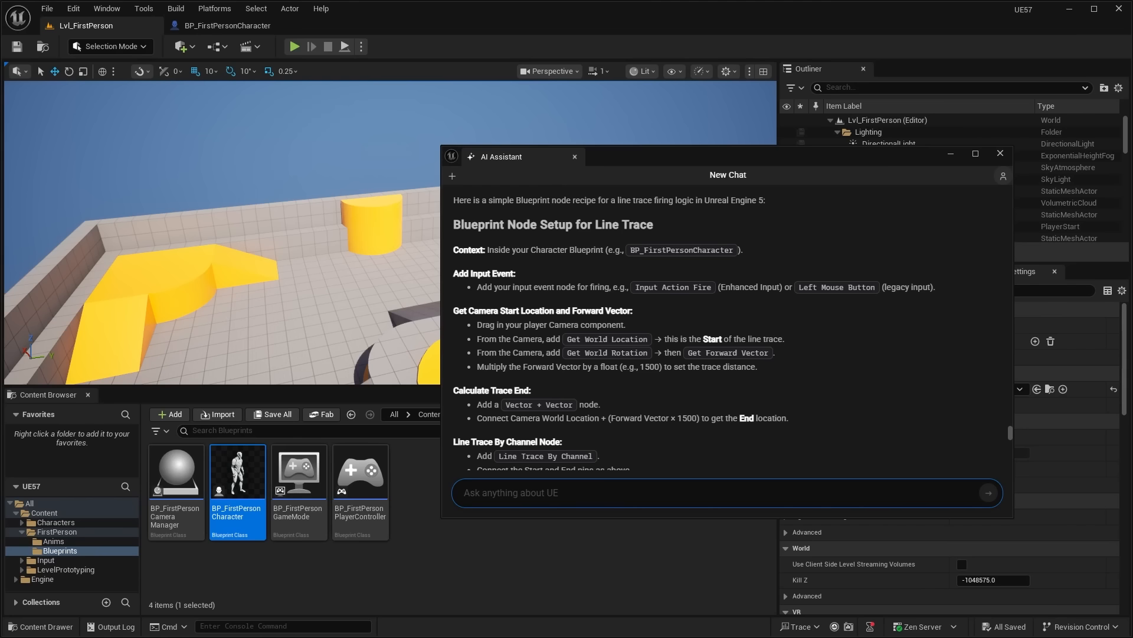
pyautogui.moveTo(896, 343)
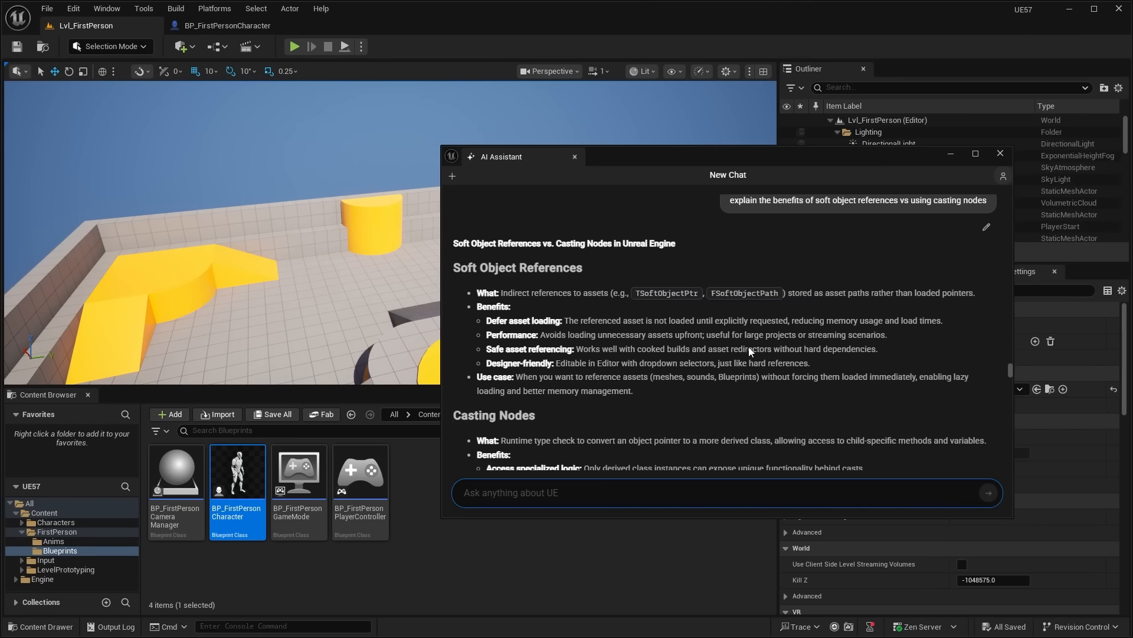
pyautogui.scroll(-3)
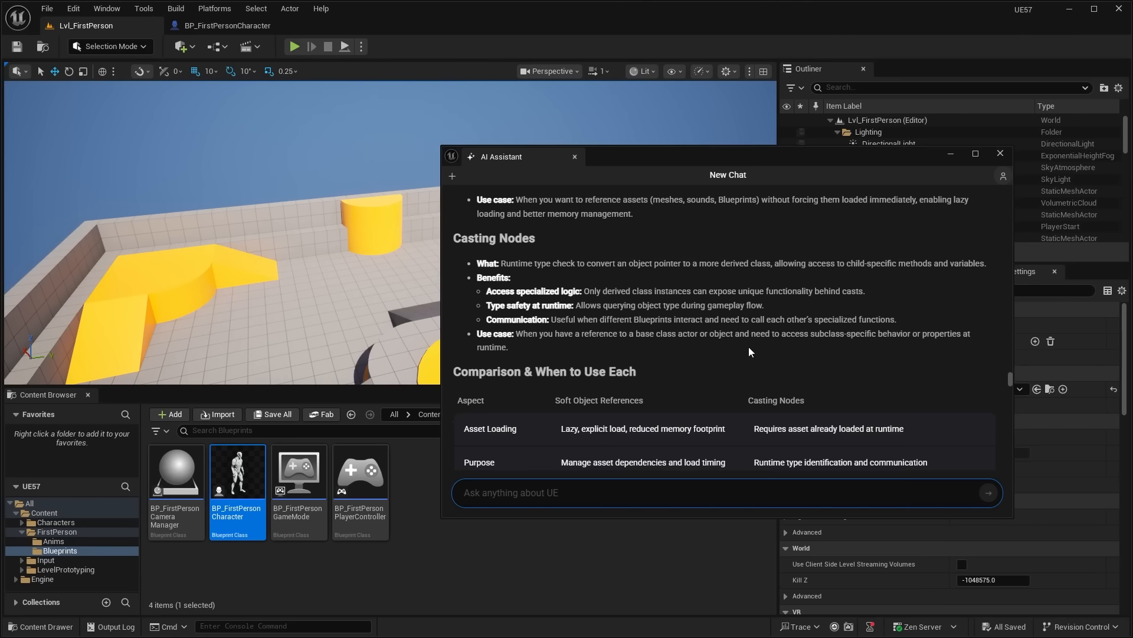